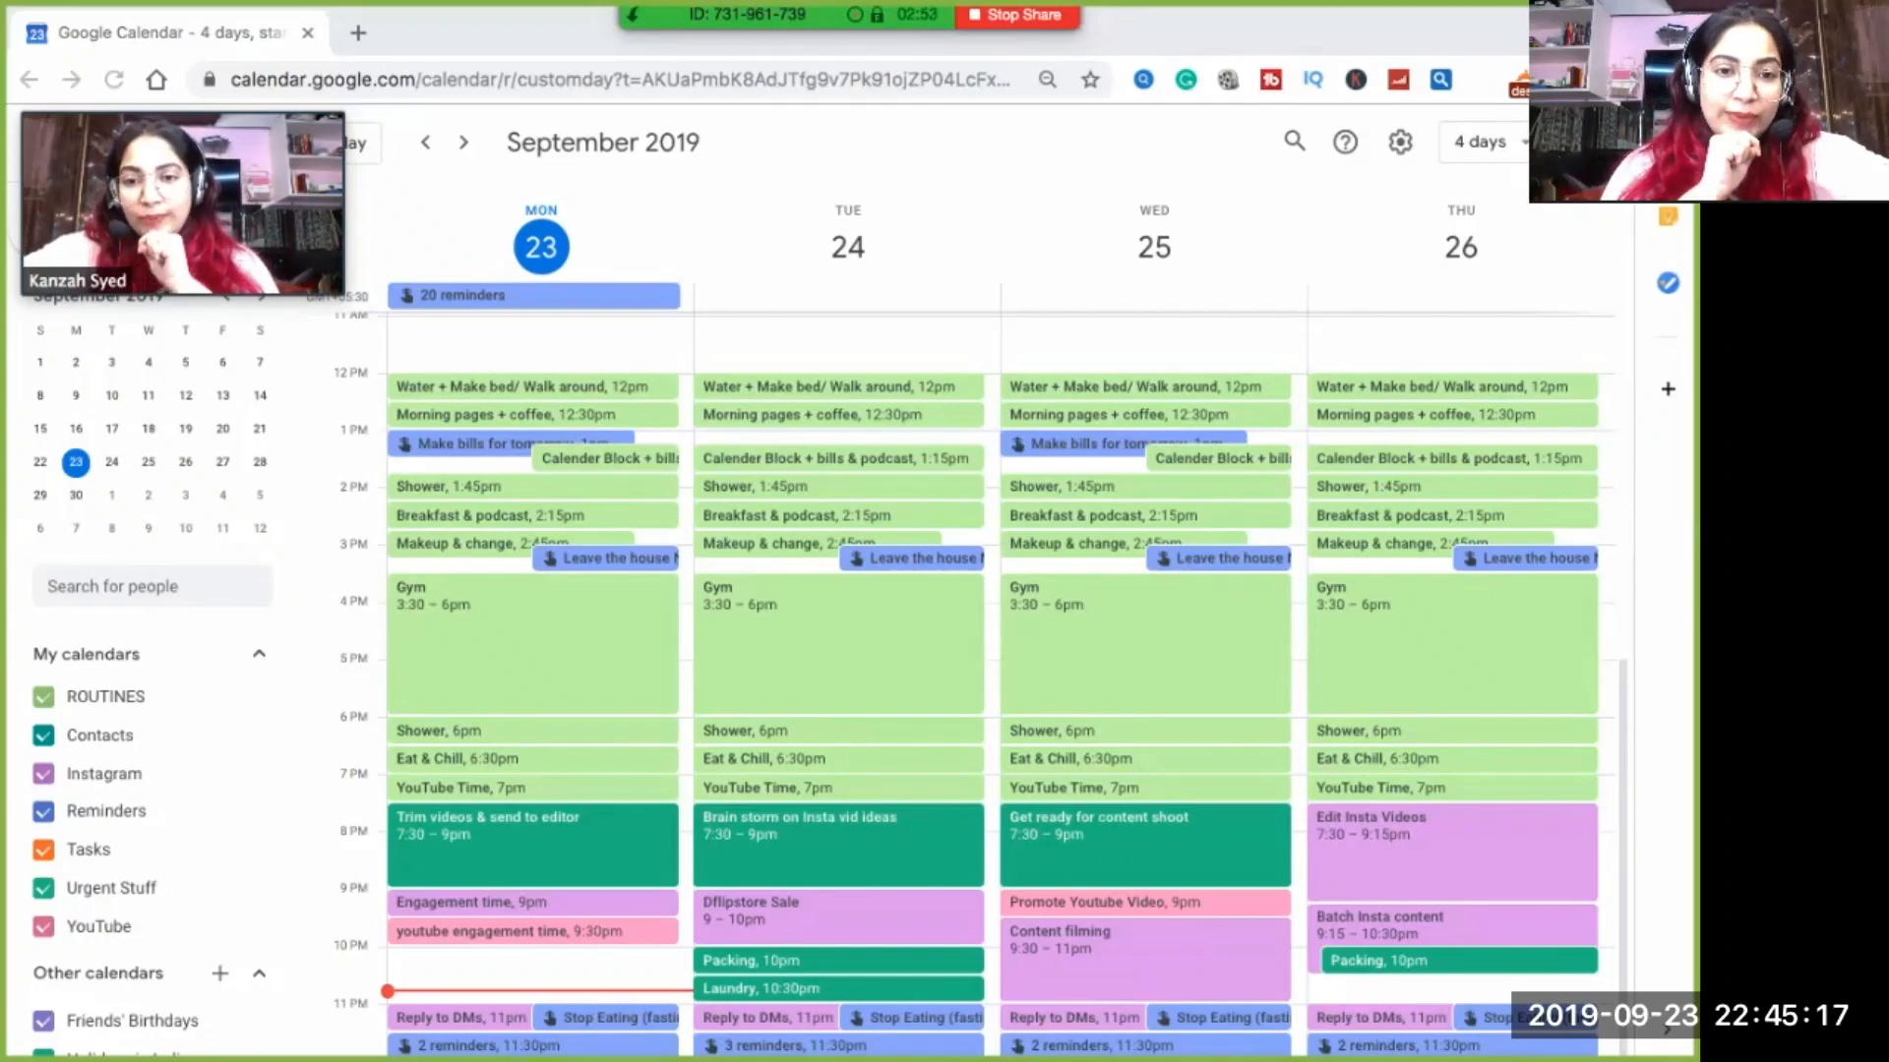
Review the existing Monday routine events, then start a new event in the 11am Monday slot.
click(608, 458)
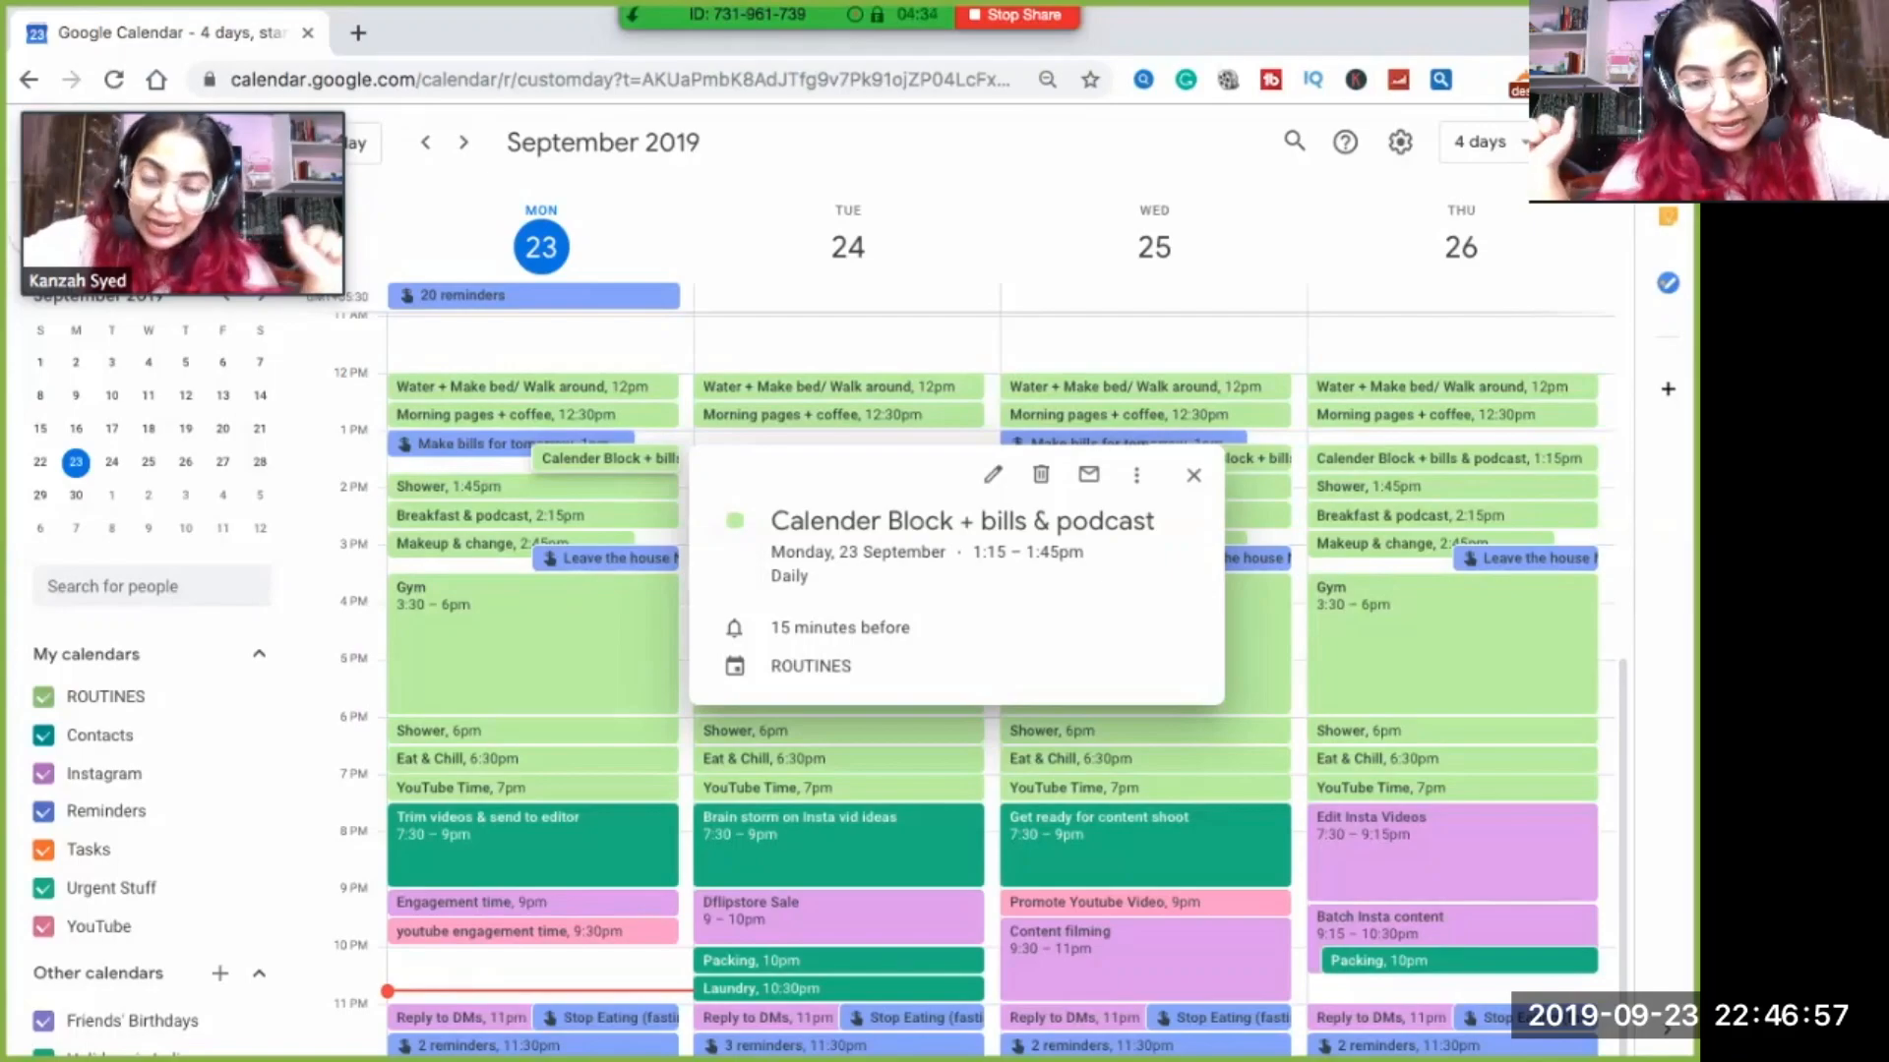
click(1192, 474)
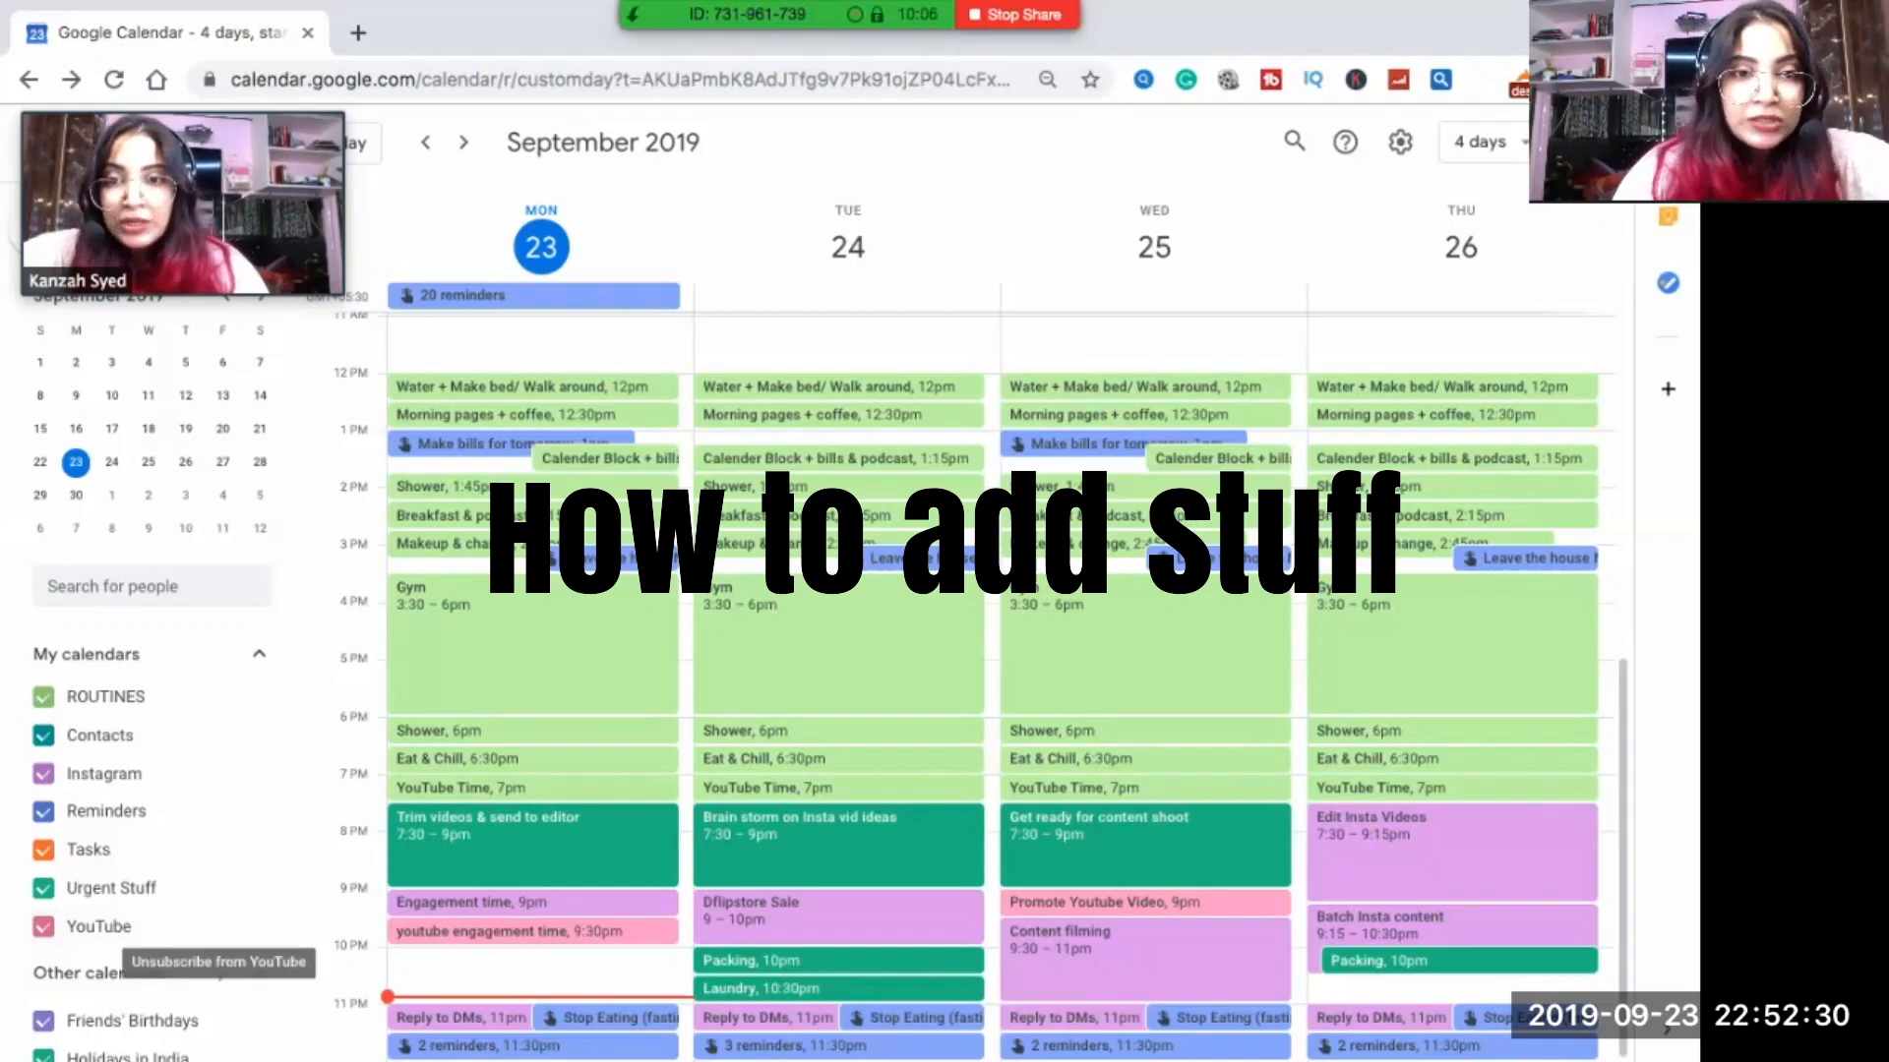
click(529, 388)
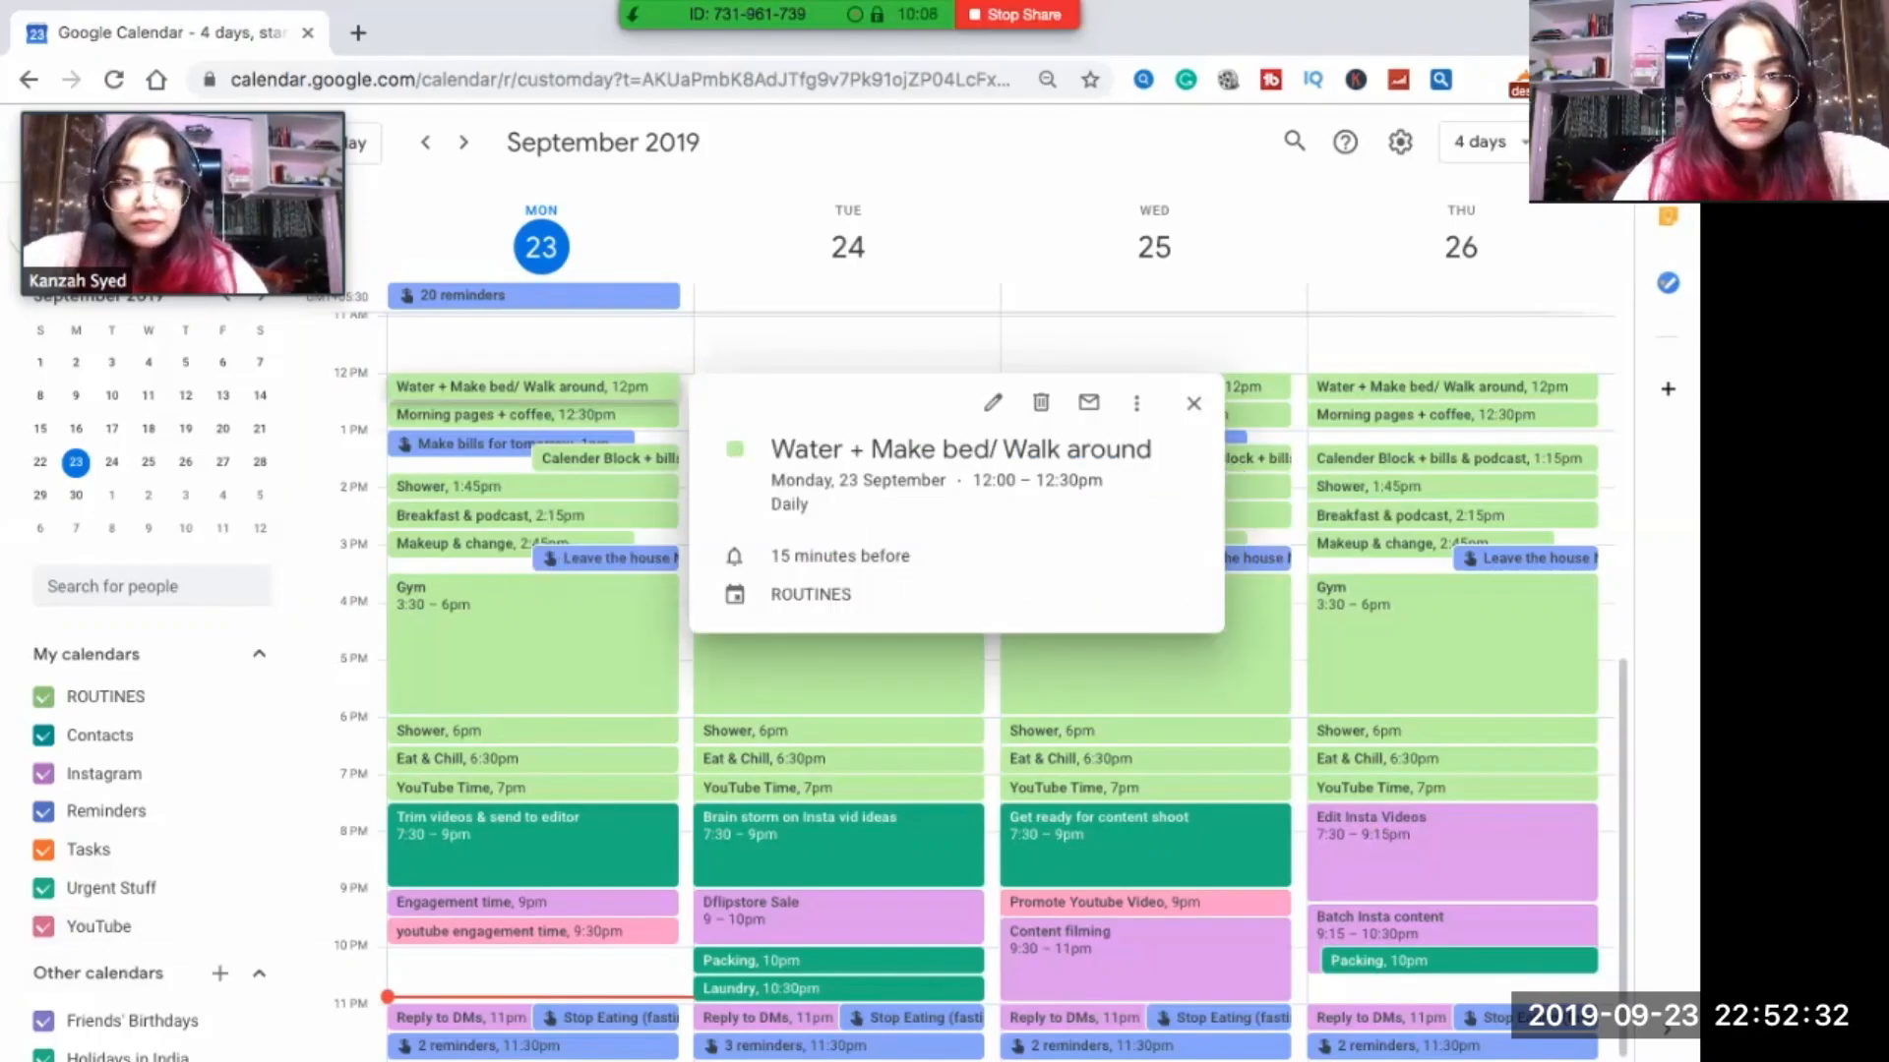
click(1041, 401)
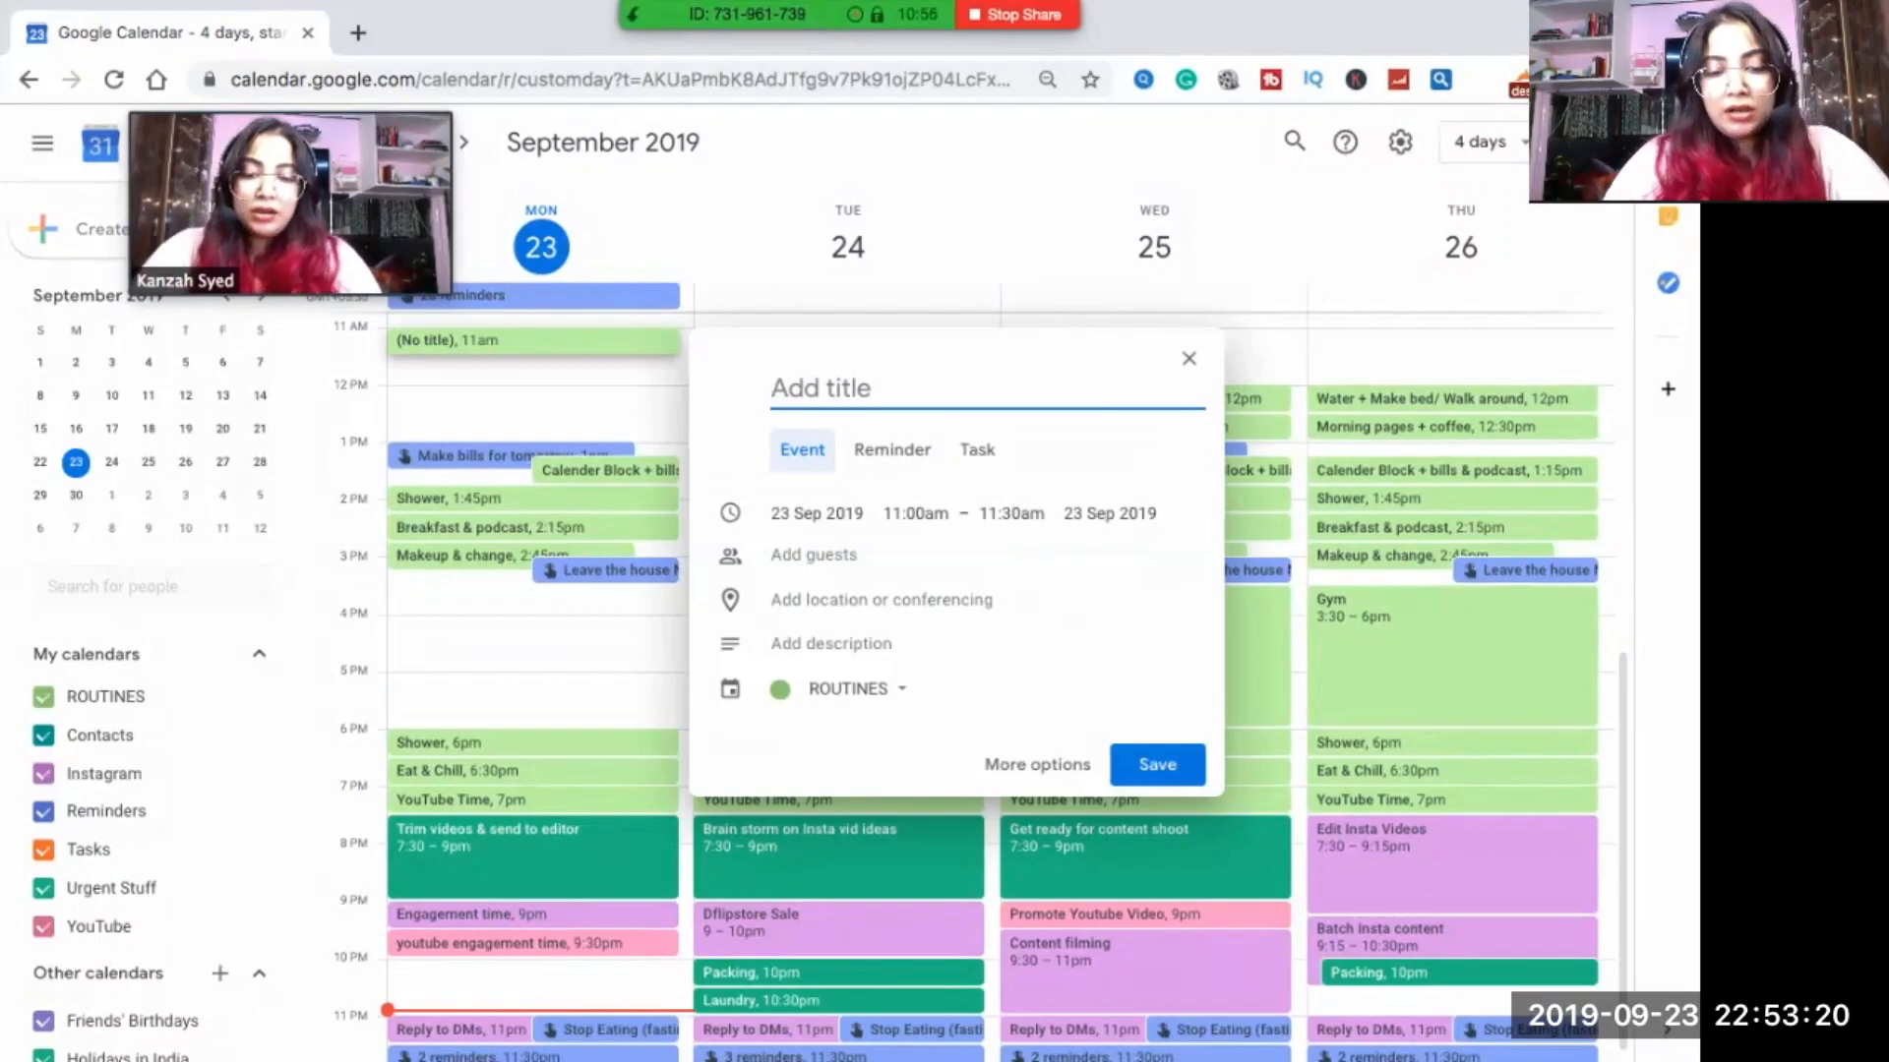
Title the draft 'drink water make bed' and bring up its calendar list.
text(drink water make)
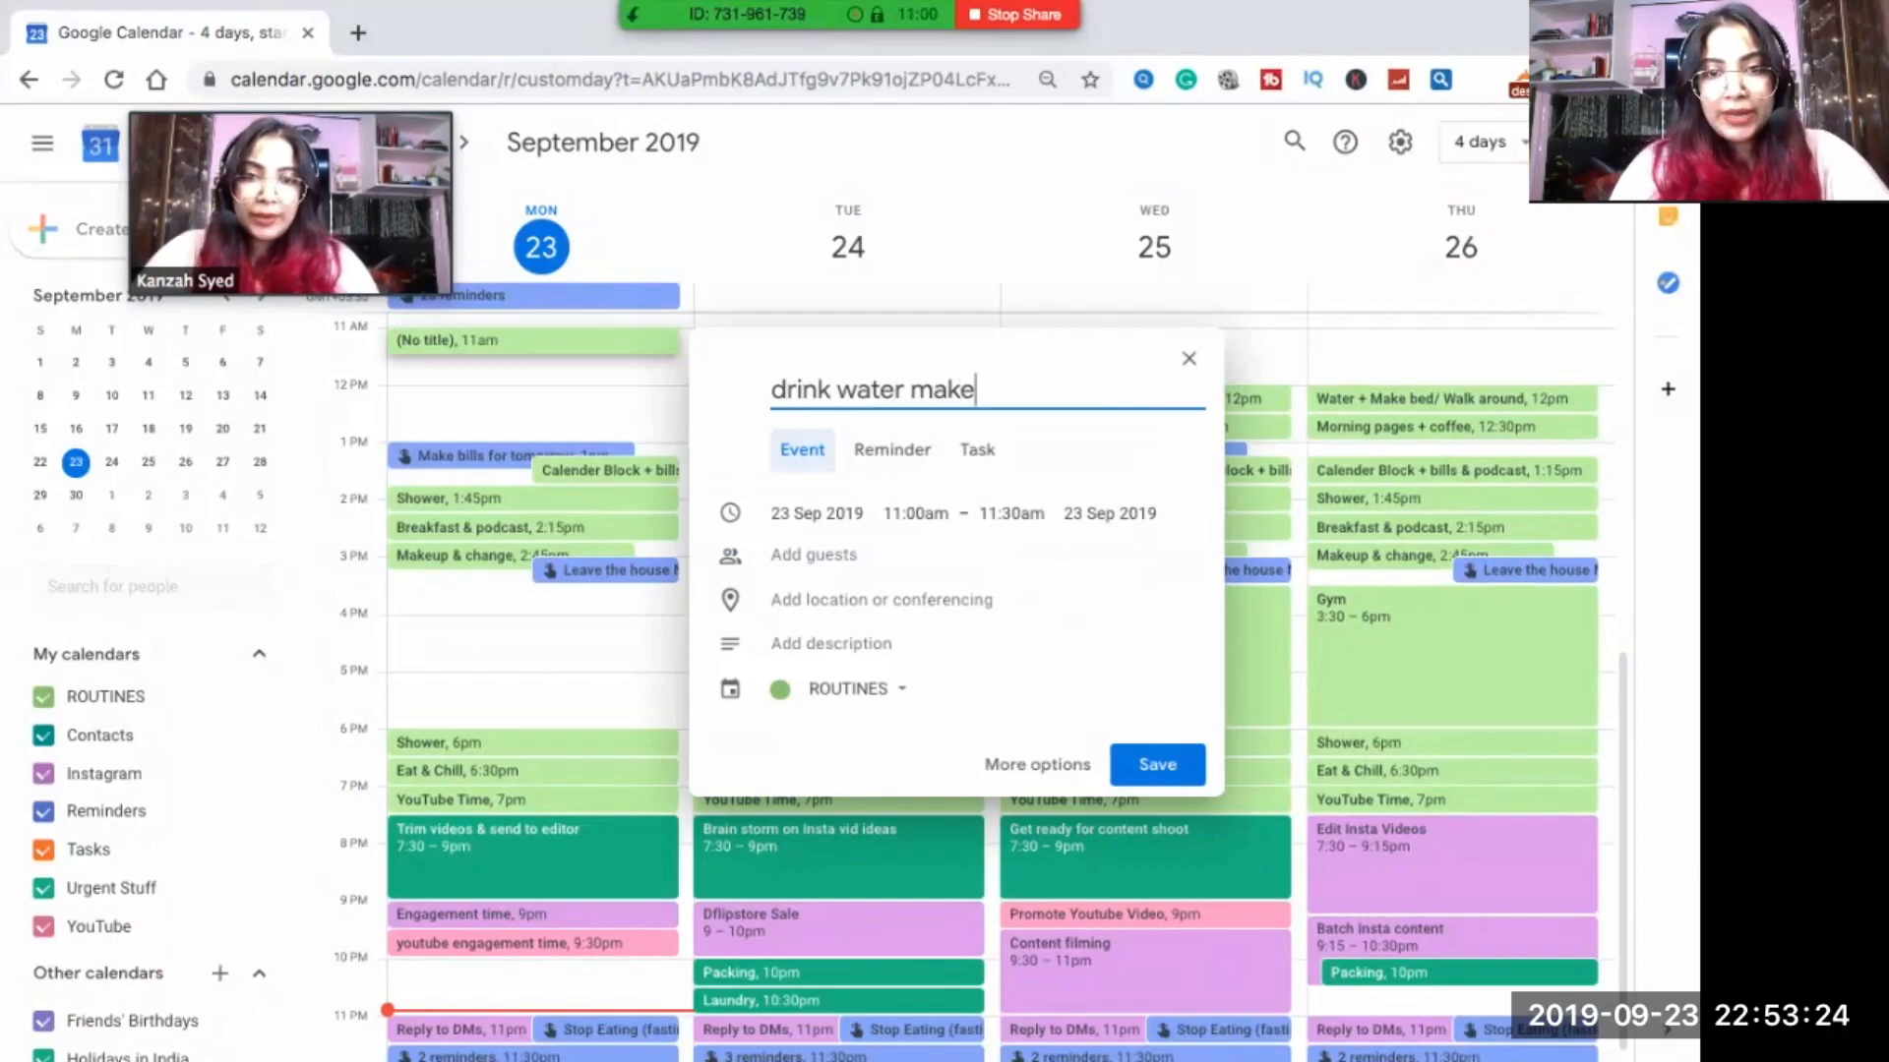
text(bed)
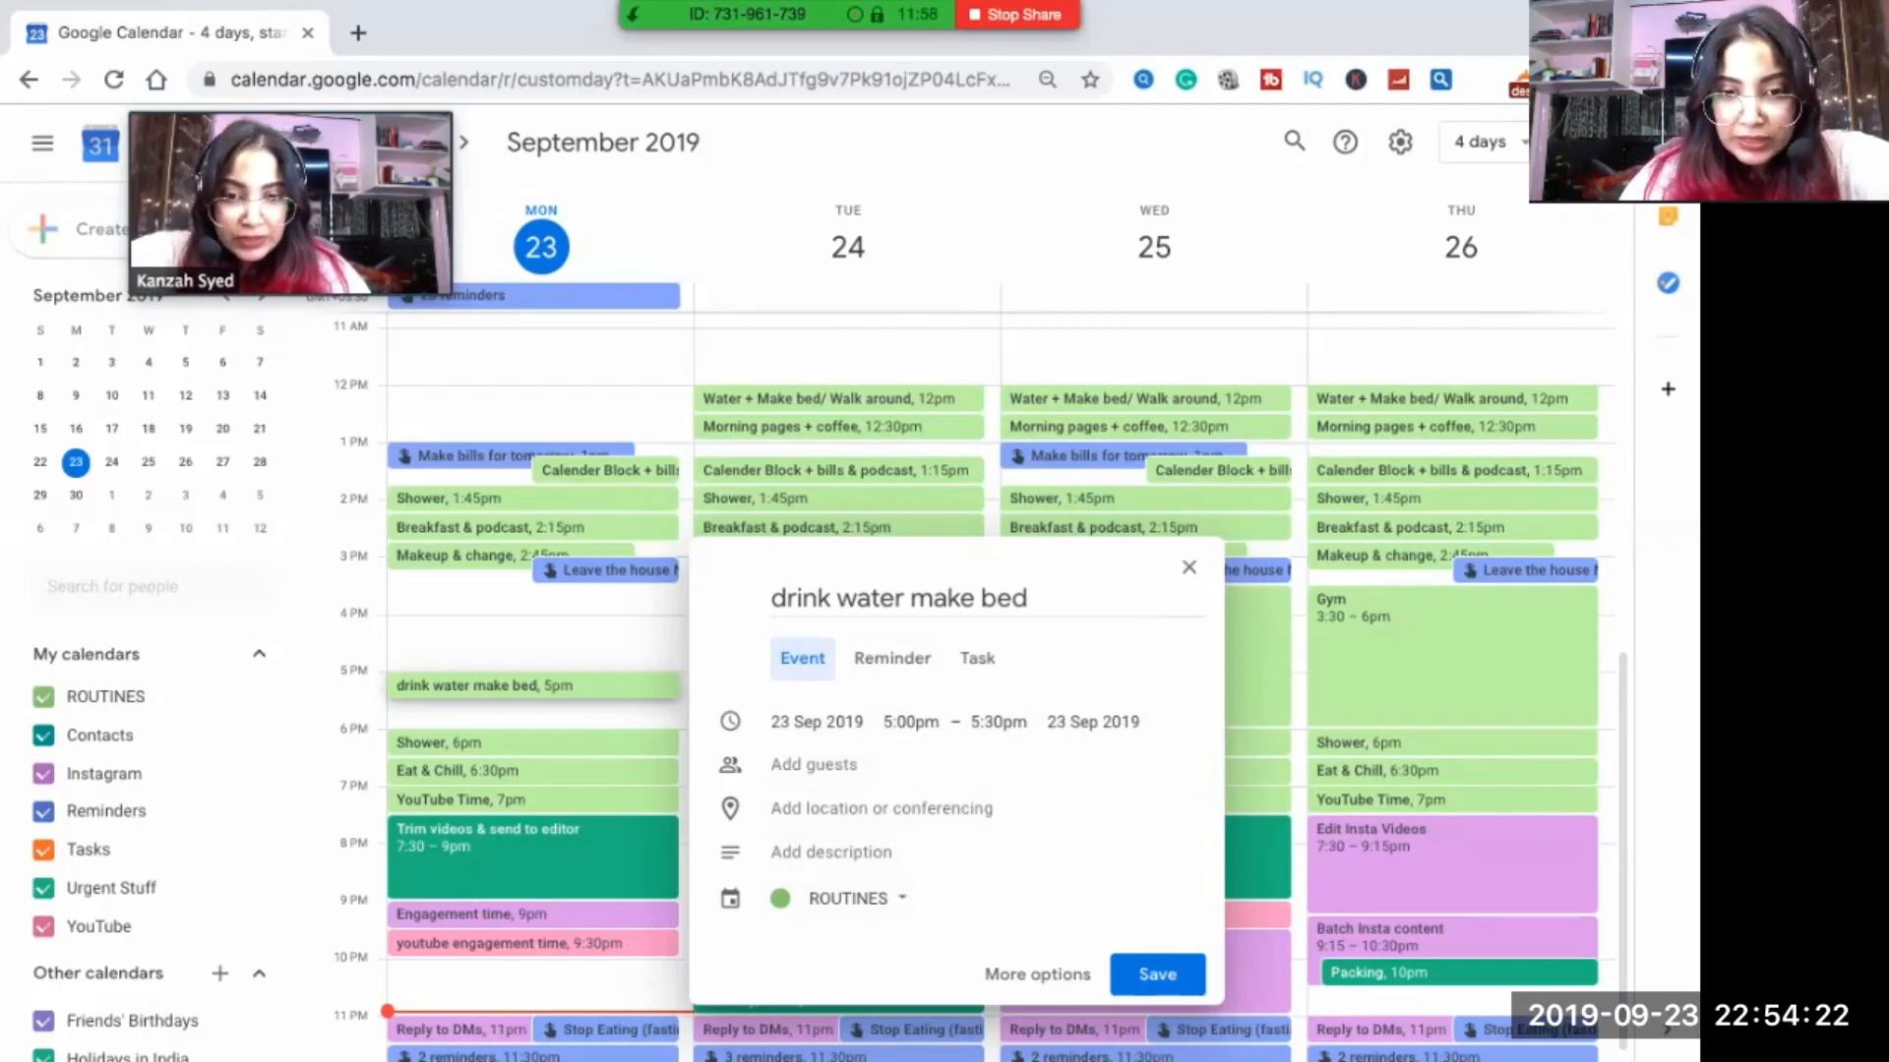
click(848, 897)
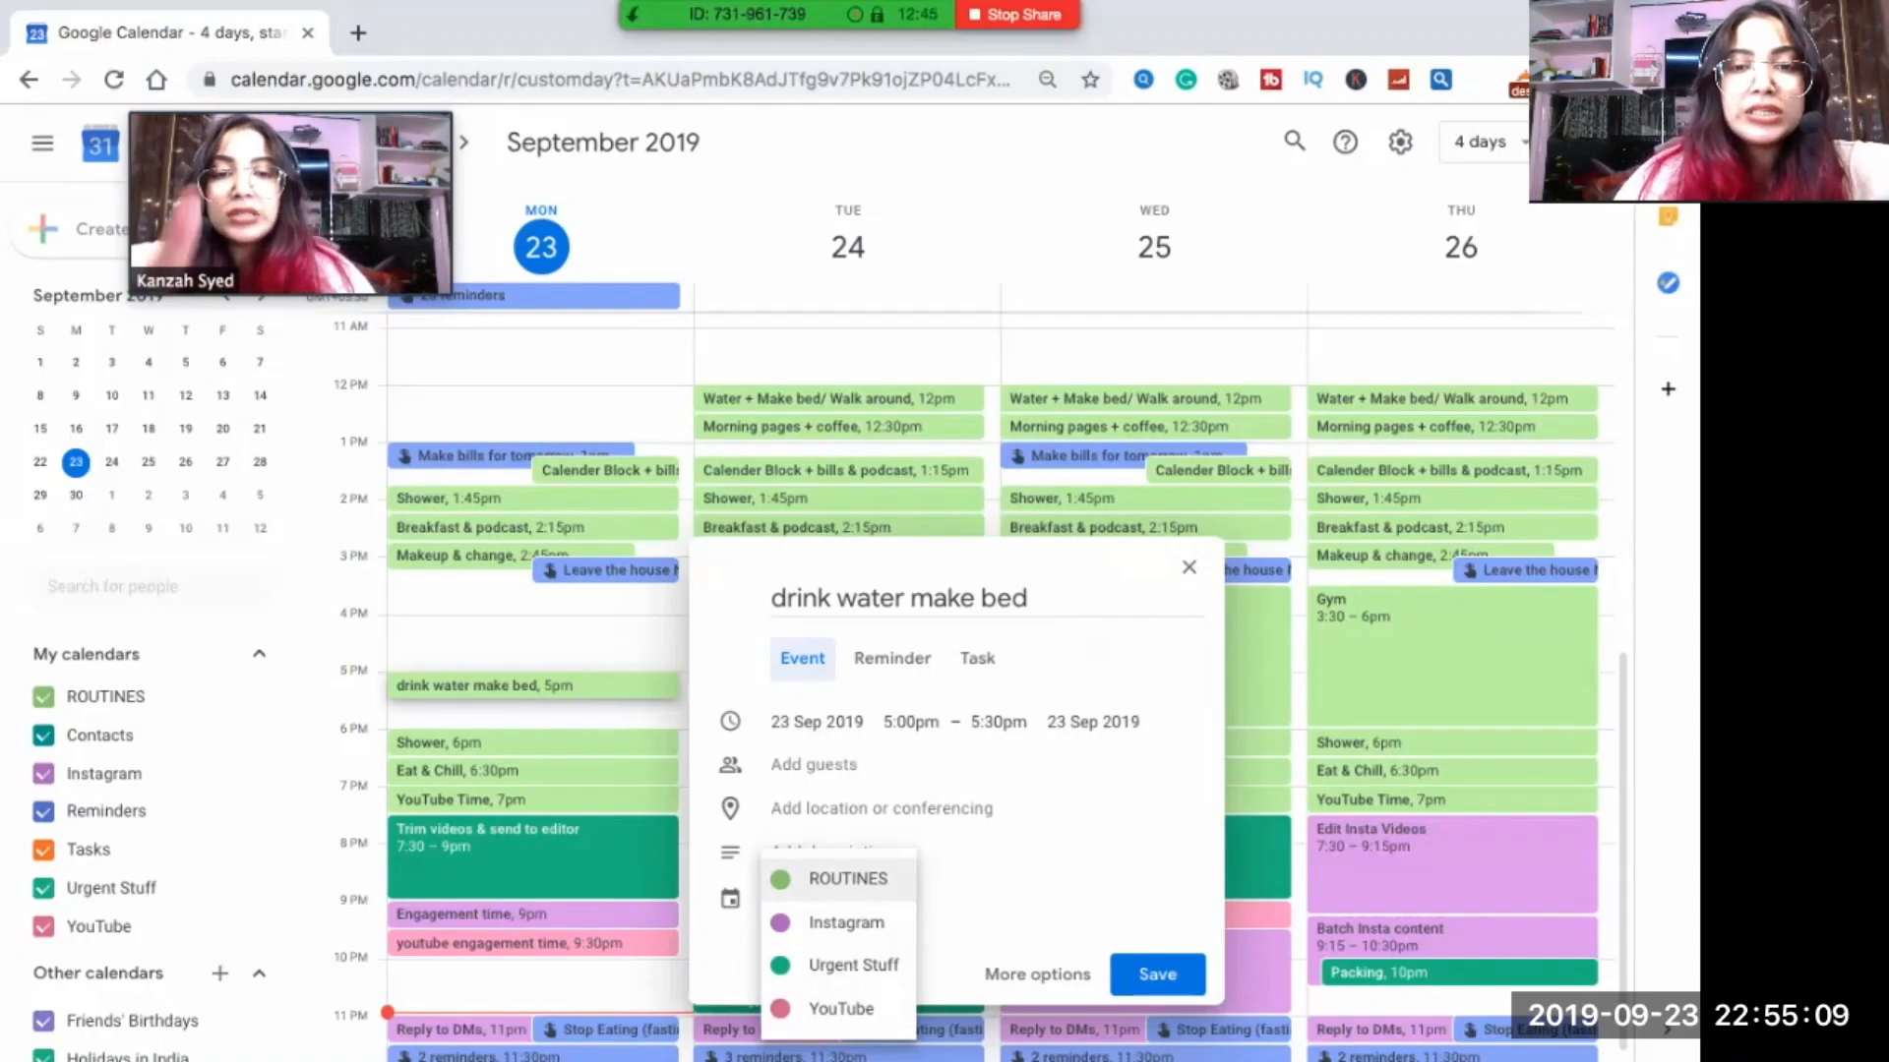
Keep the event in ROUTINES and switch to the full event editor.
click(845, 877)
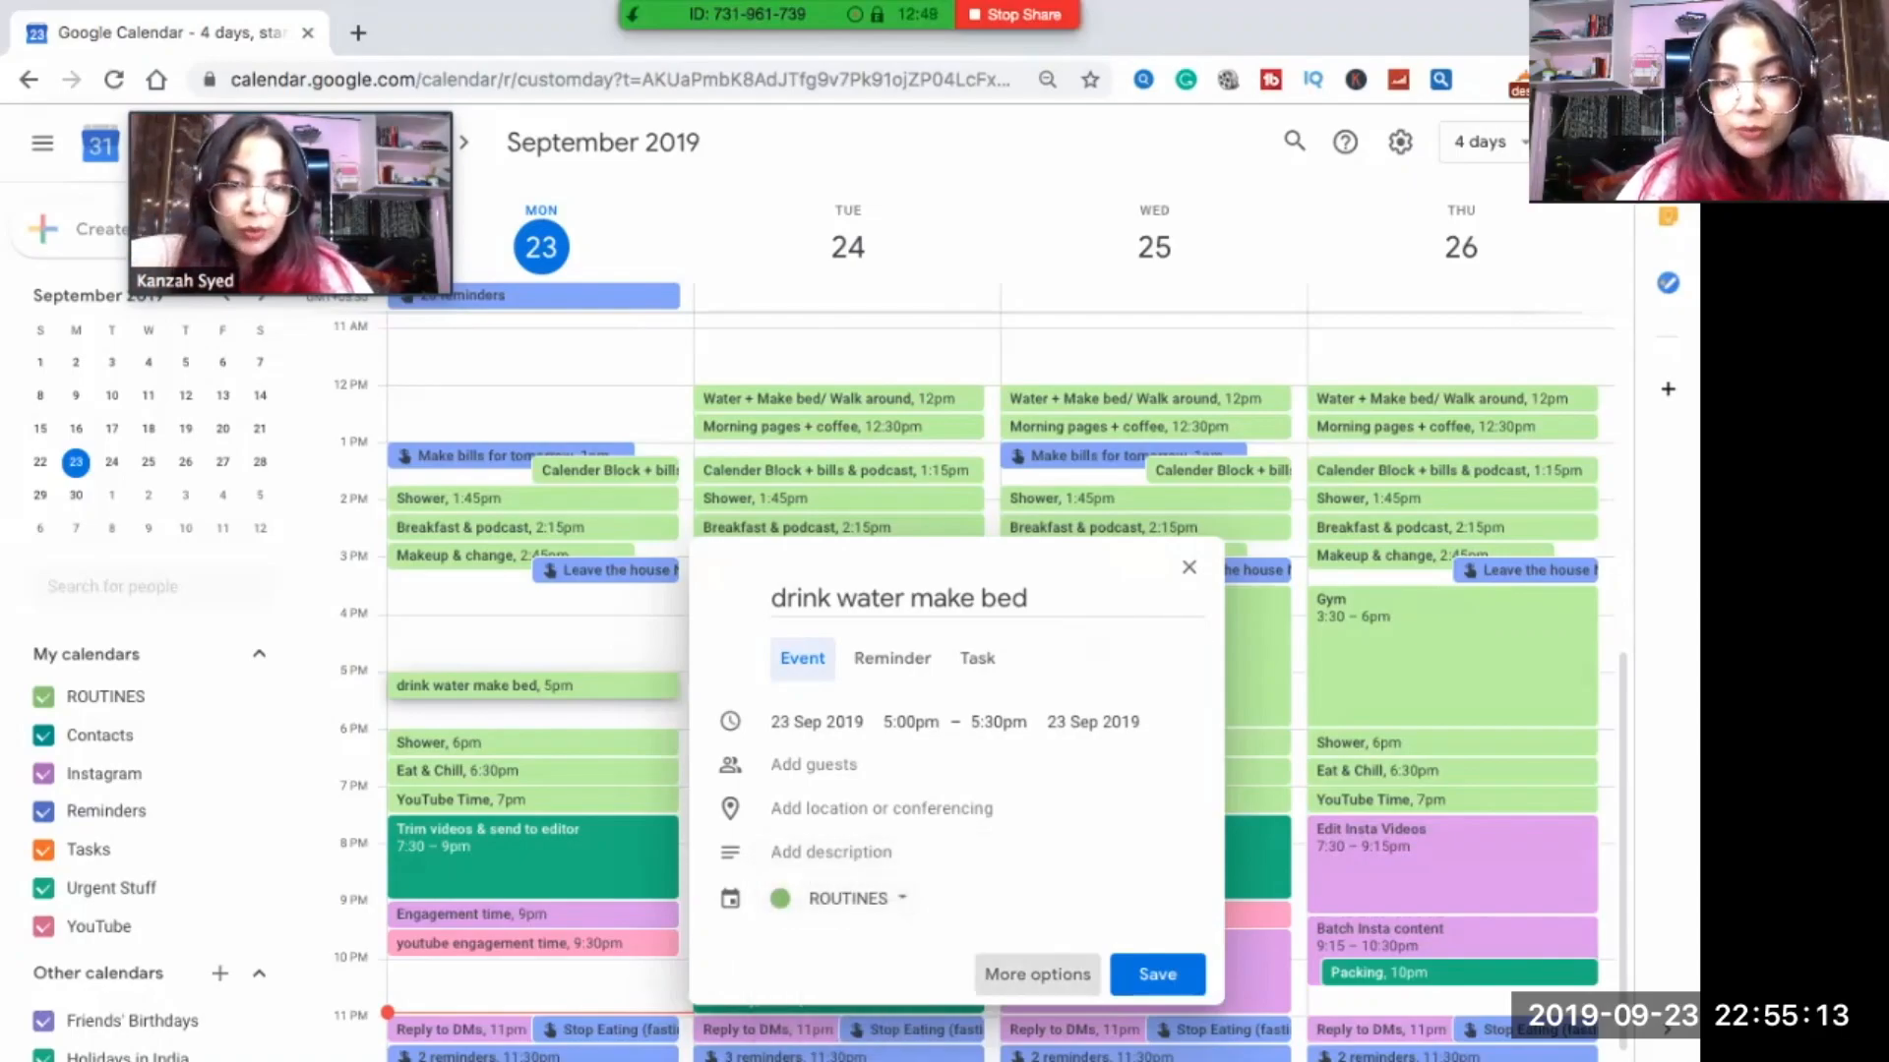
click(1036, 973)
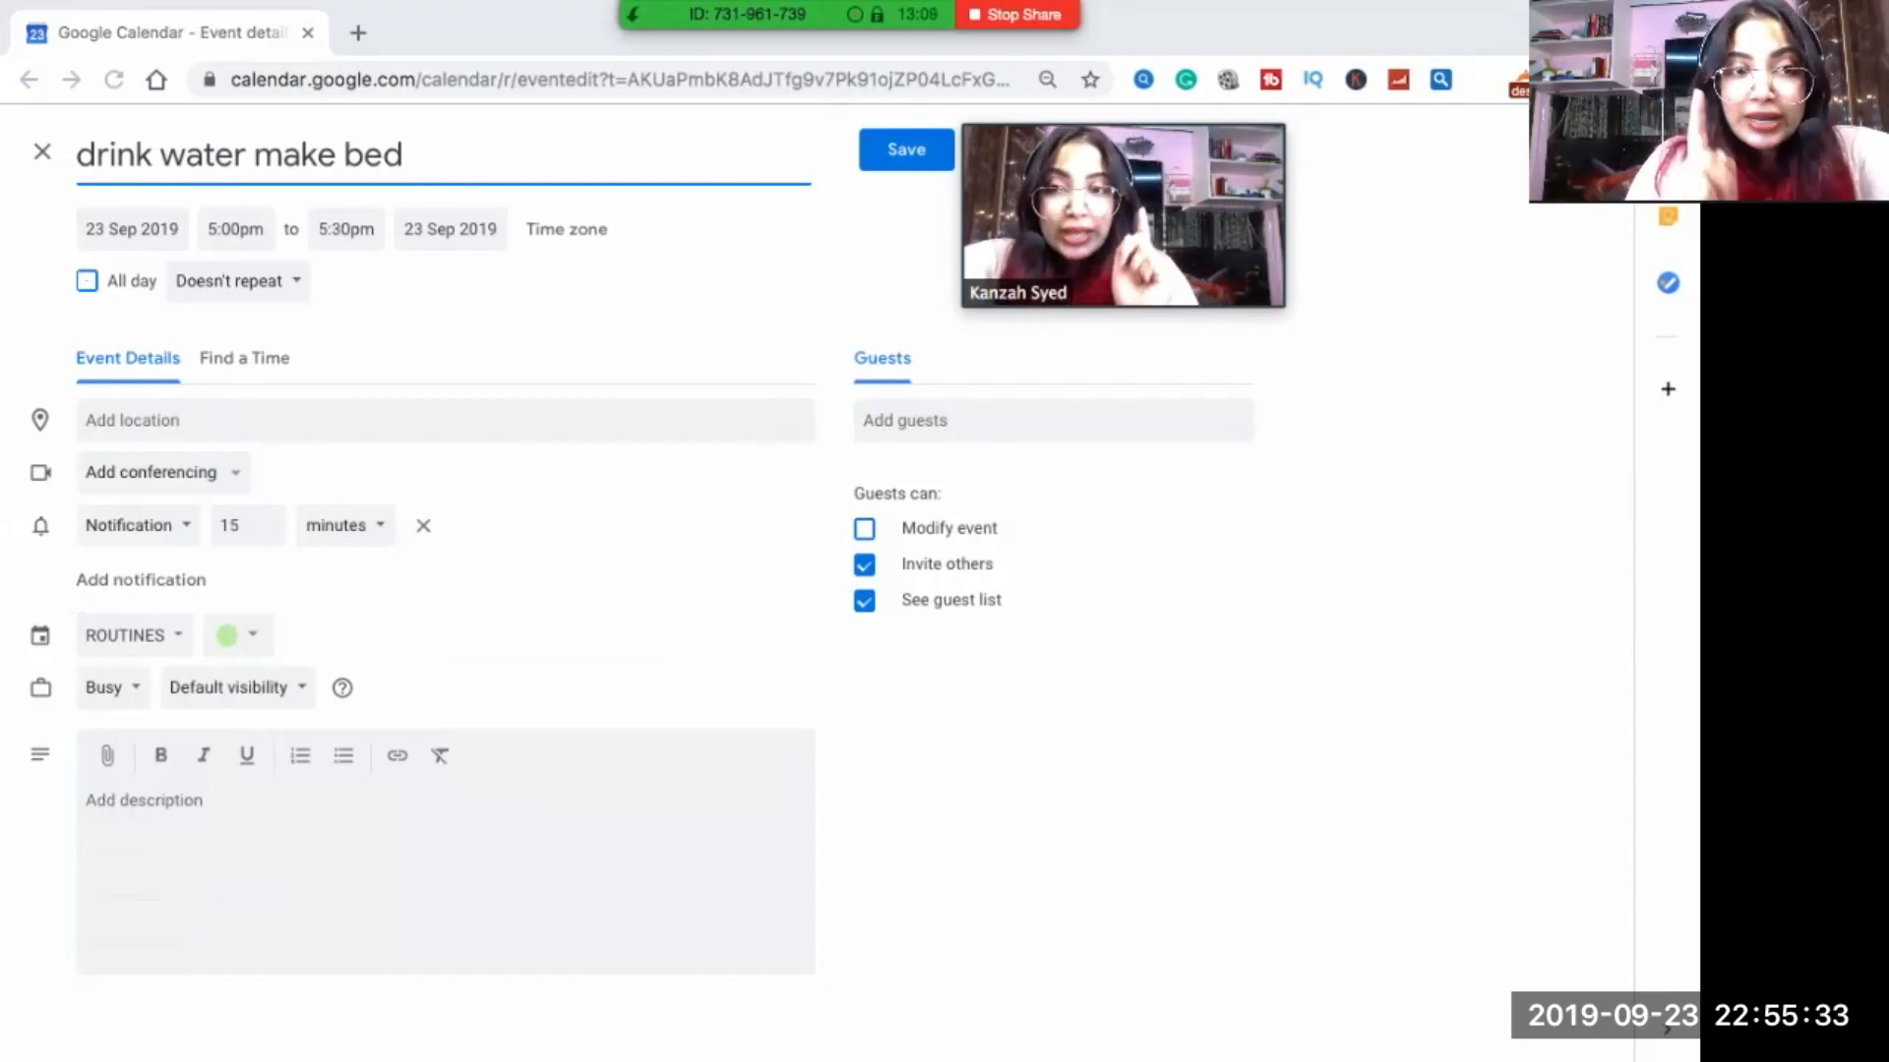
Choose a custom repeat schedule for the event.
click(228, 282)
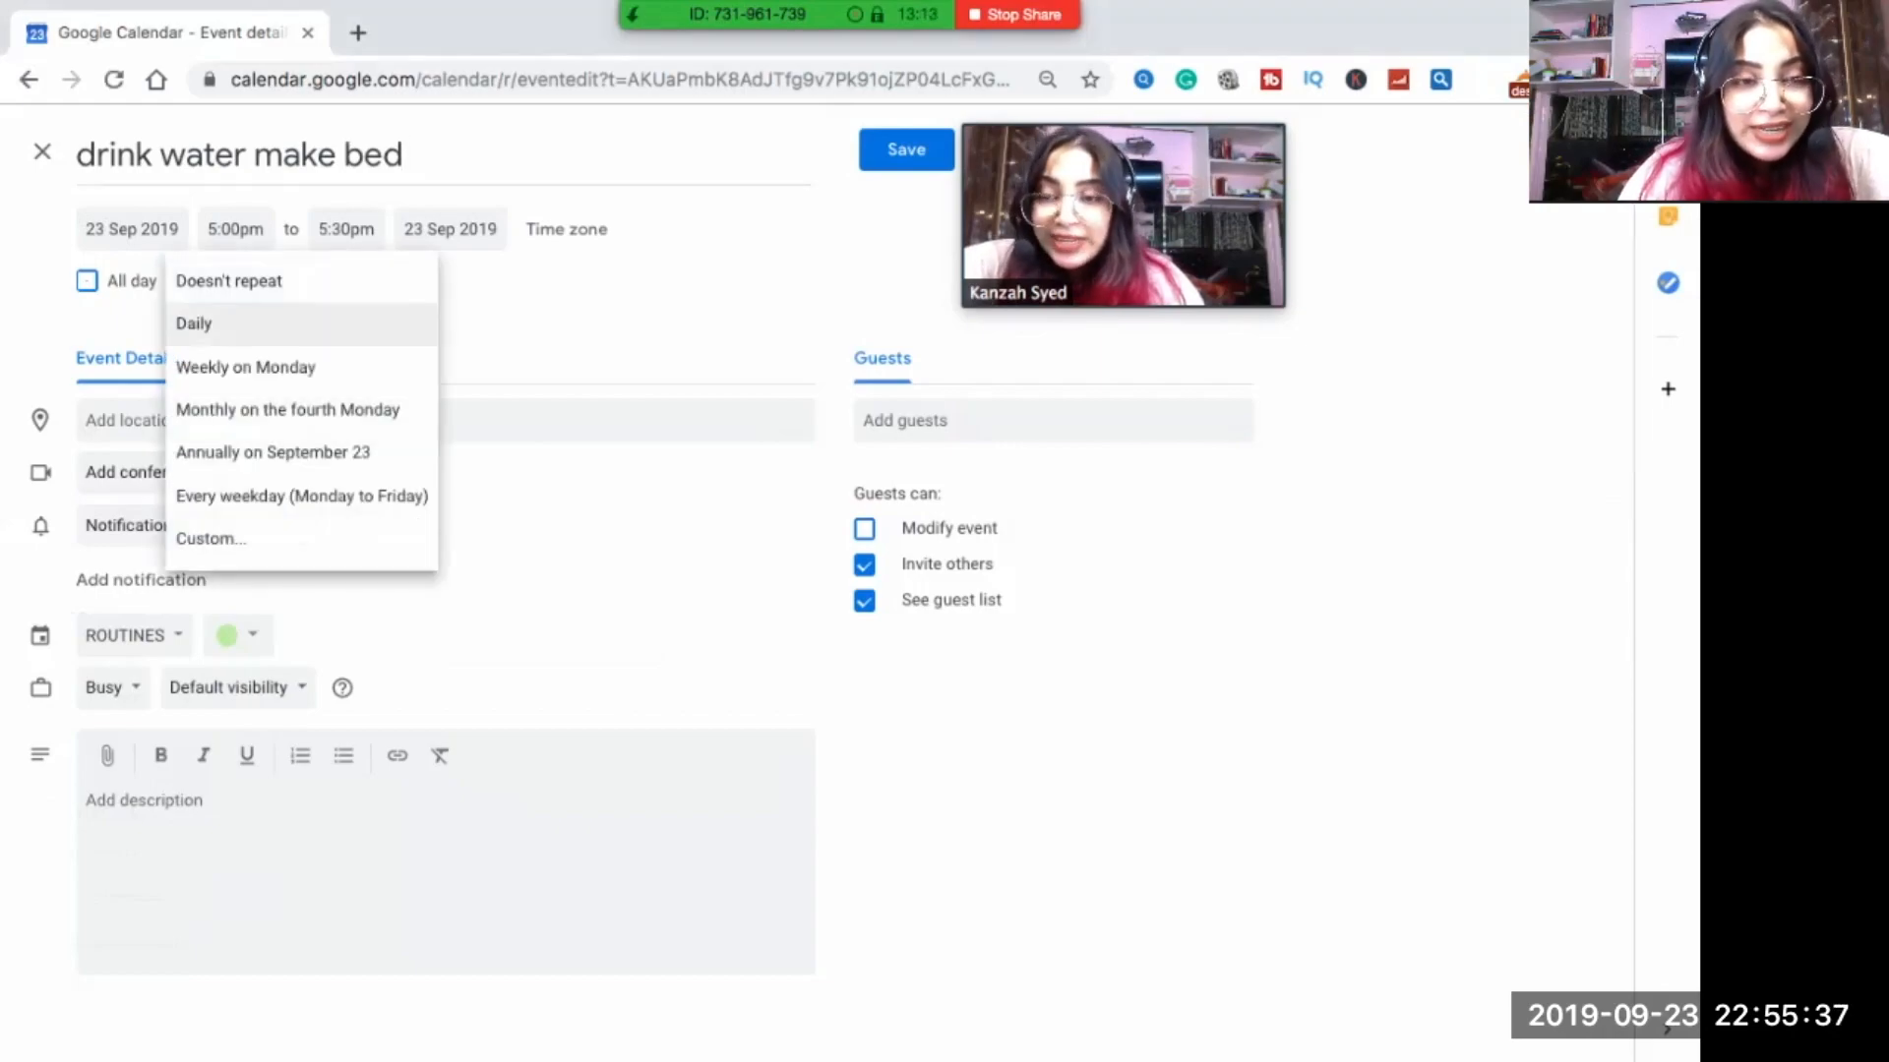
mouse_move(244, 367)
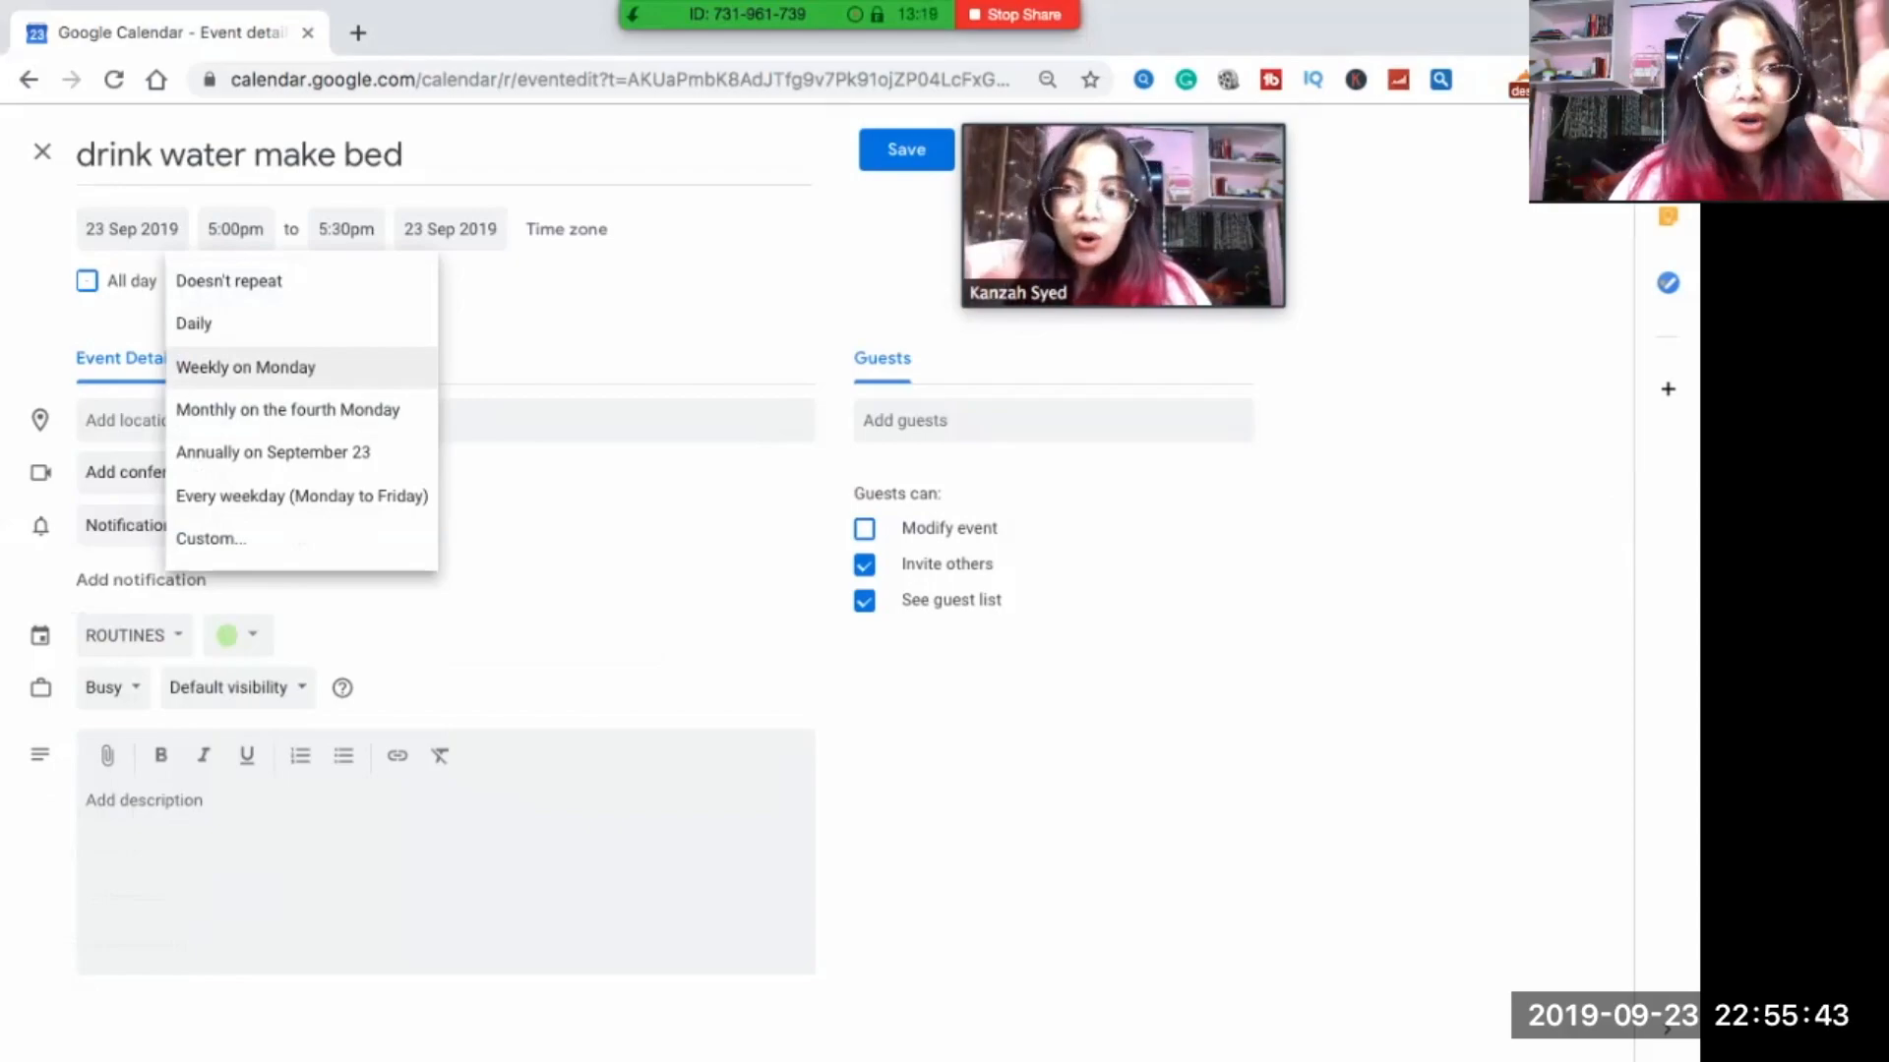
click(210, 539)
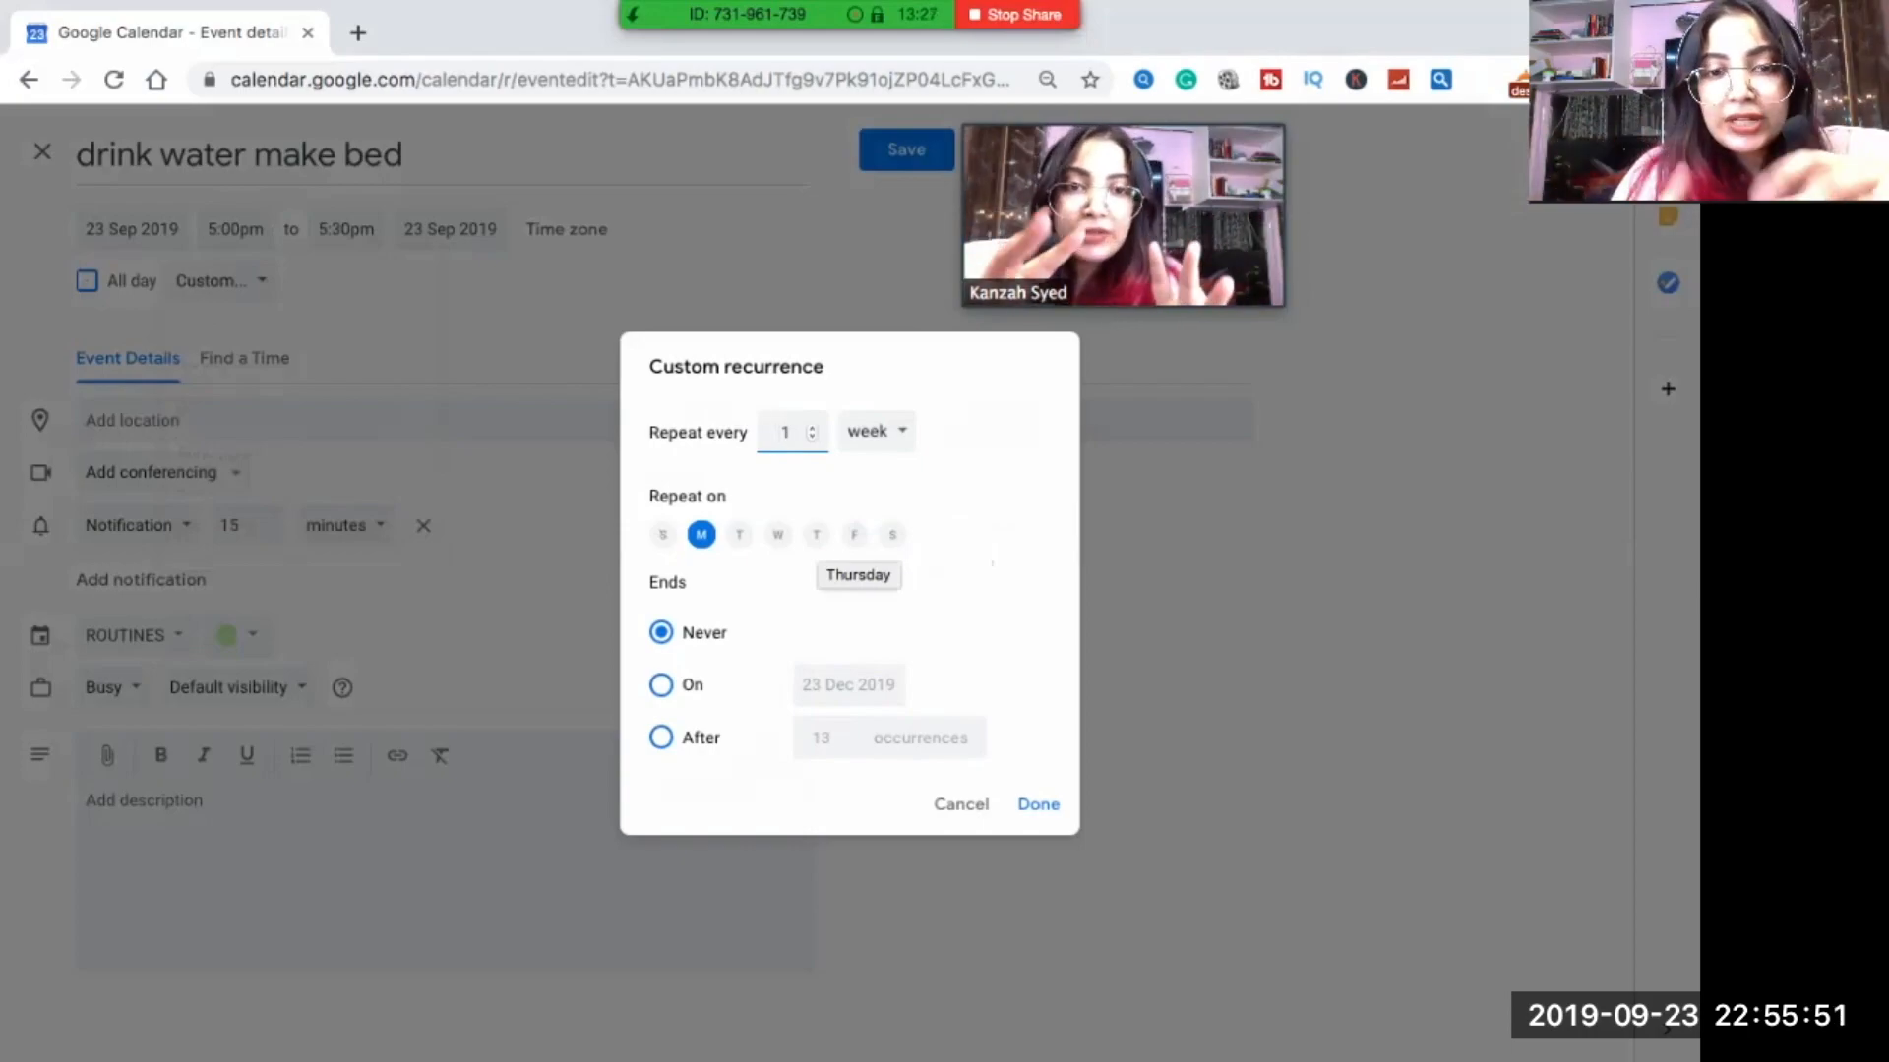
Add Thursday to the repeat days, then discard the custom recurrence.
click(815, 533)
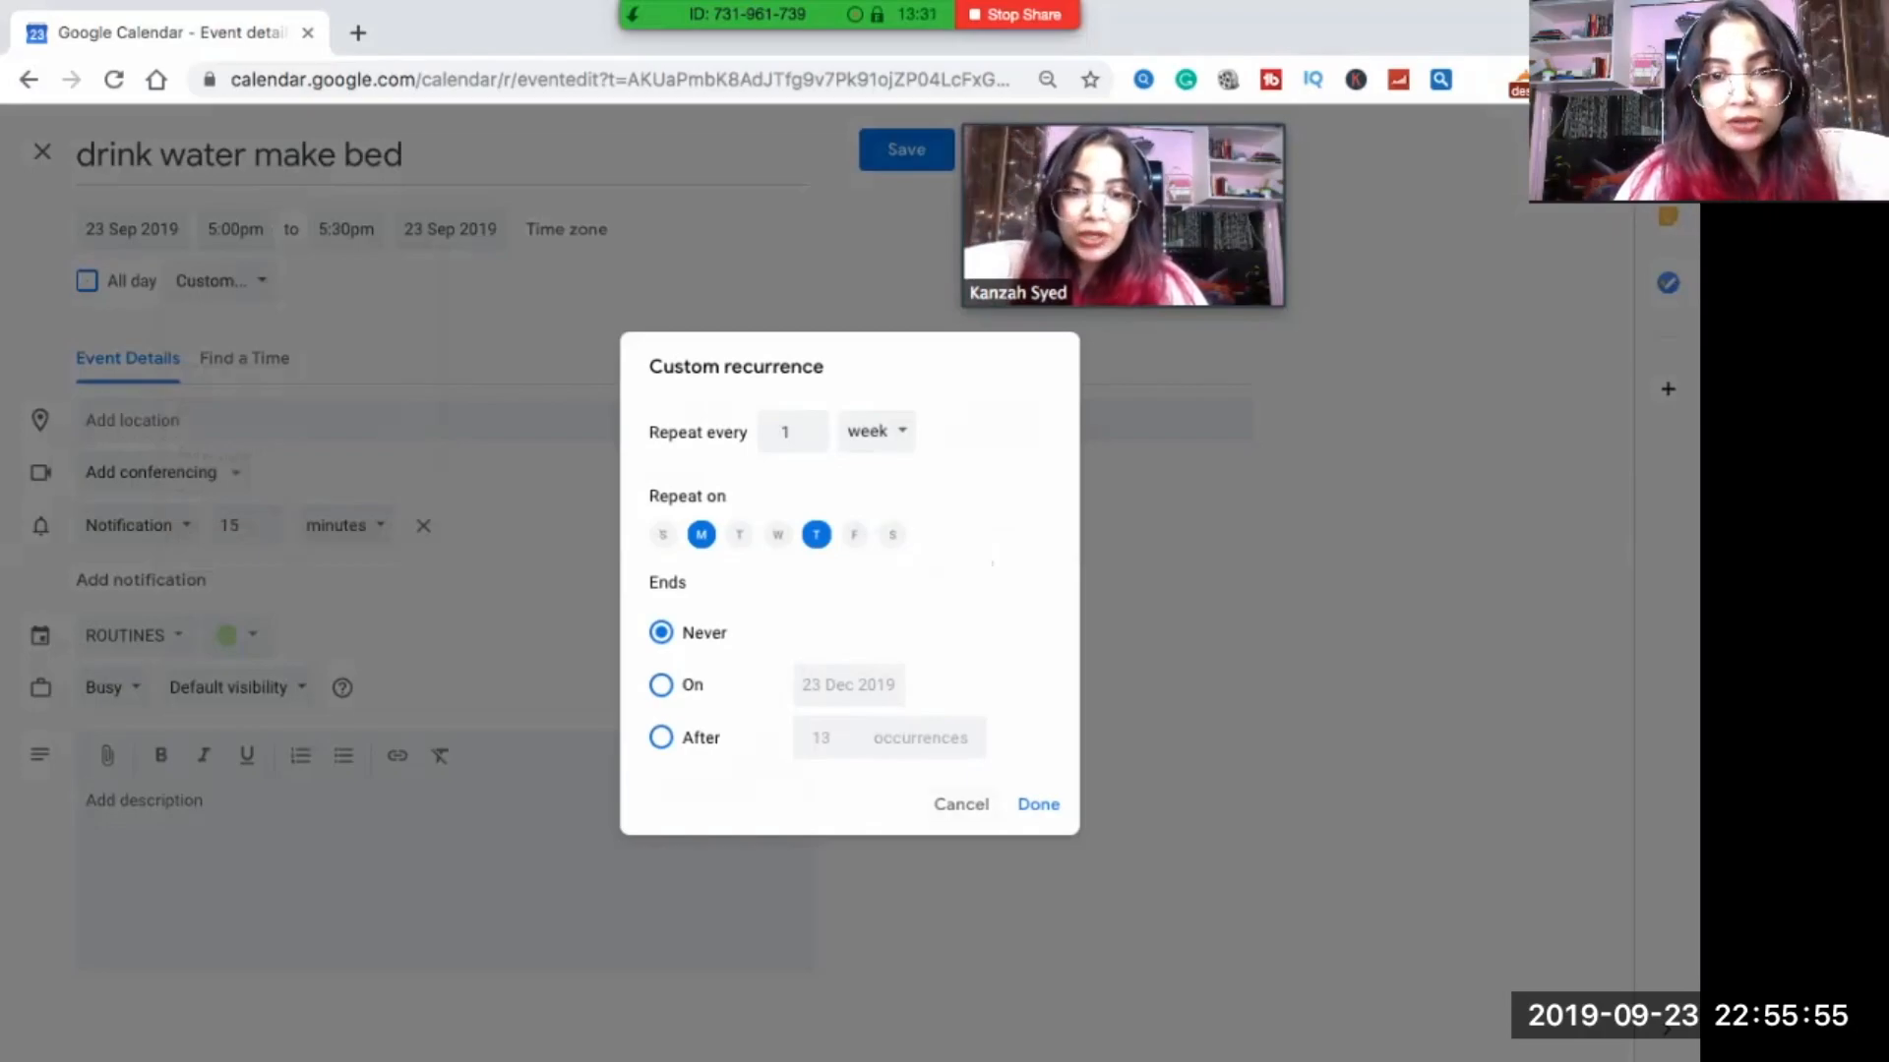
click(960, 804)
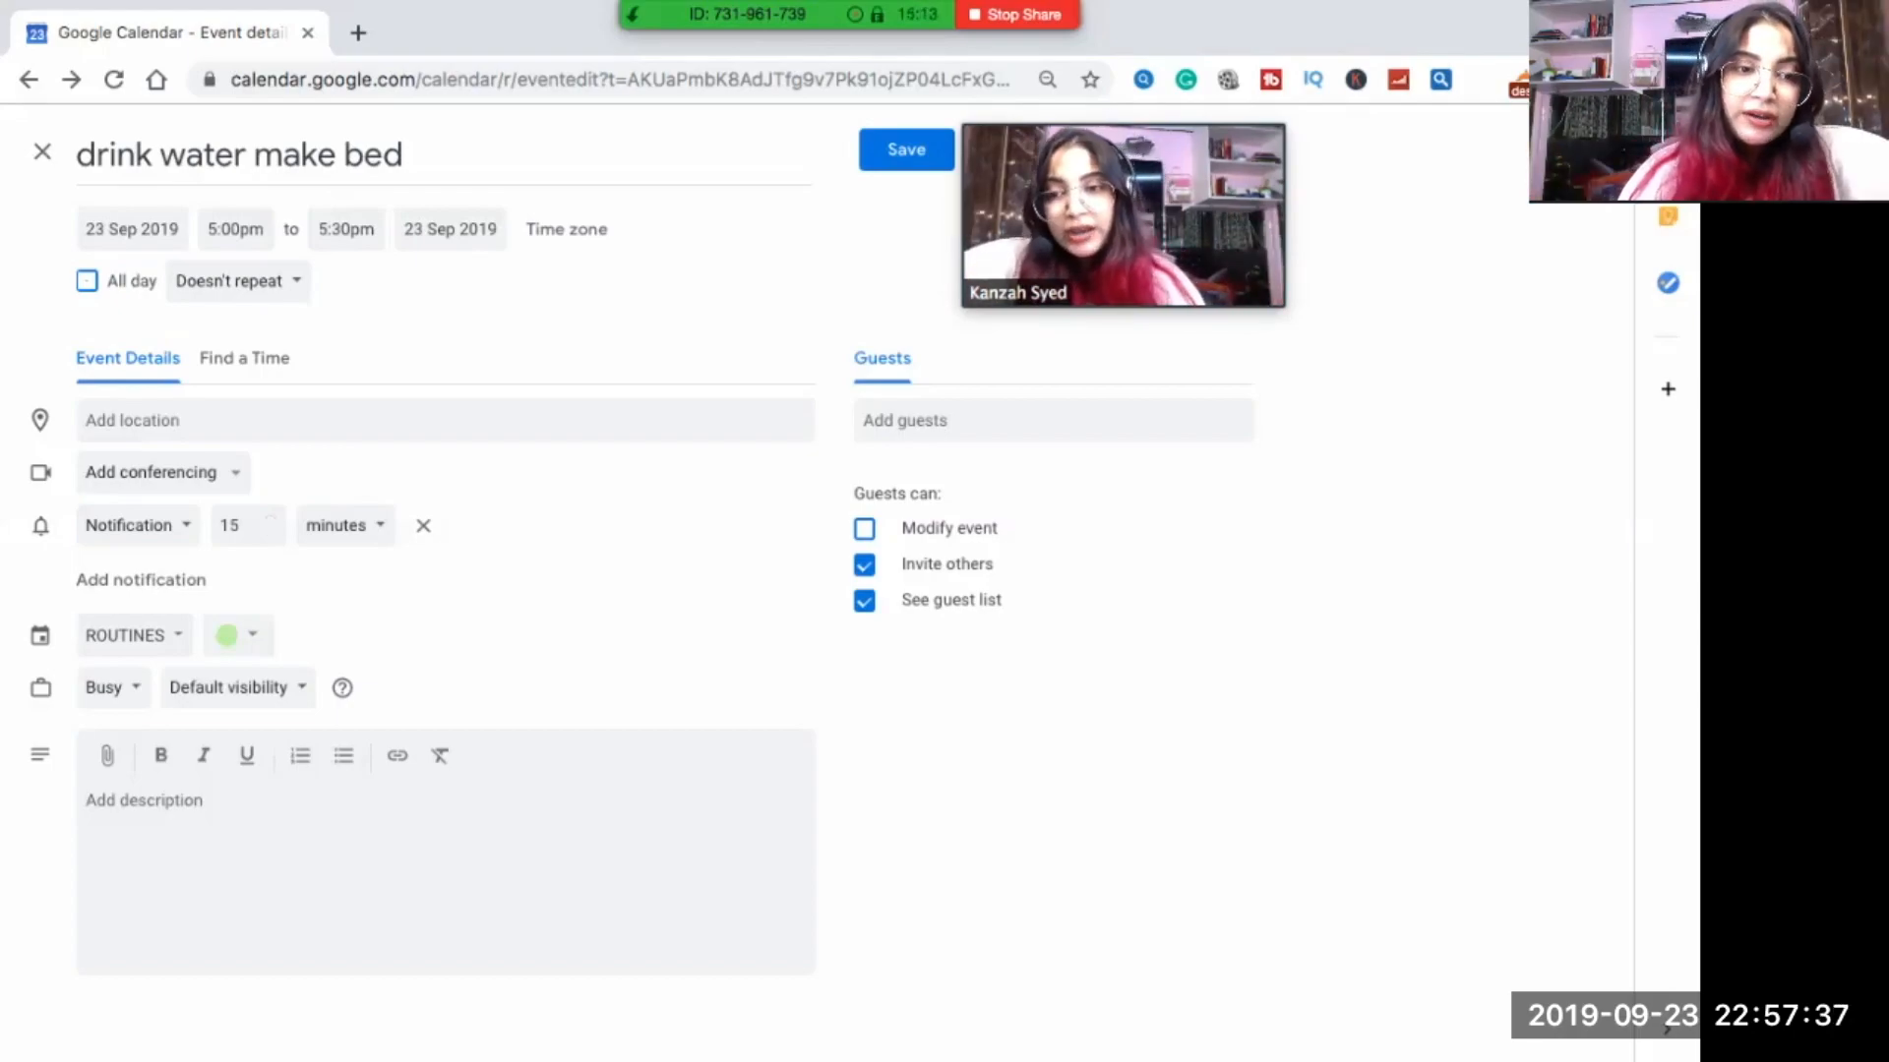
click(238, 635)
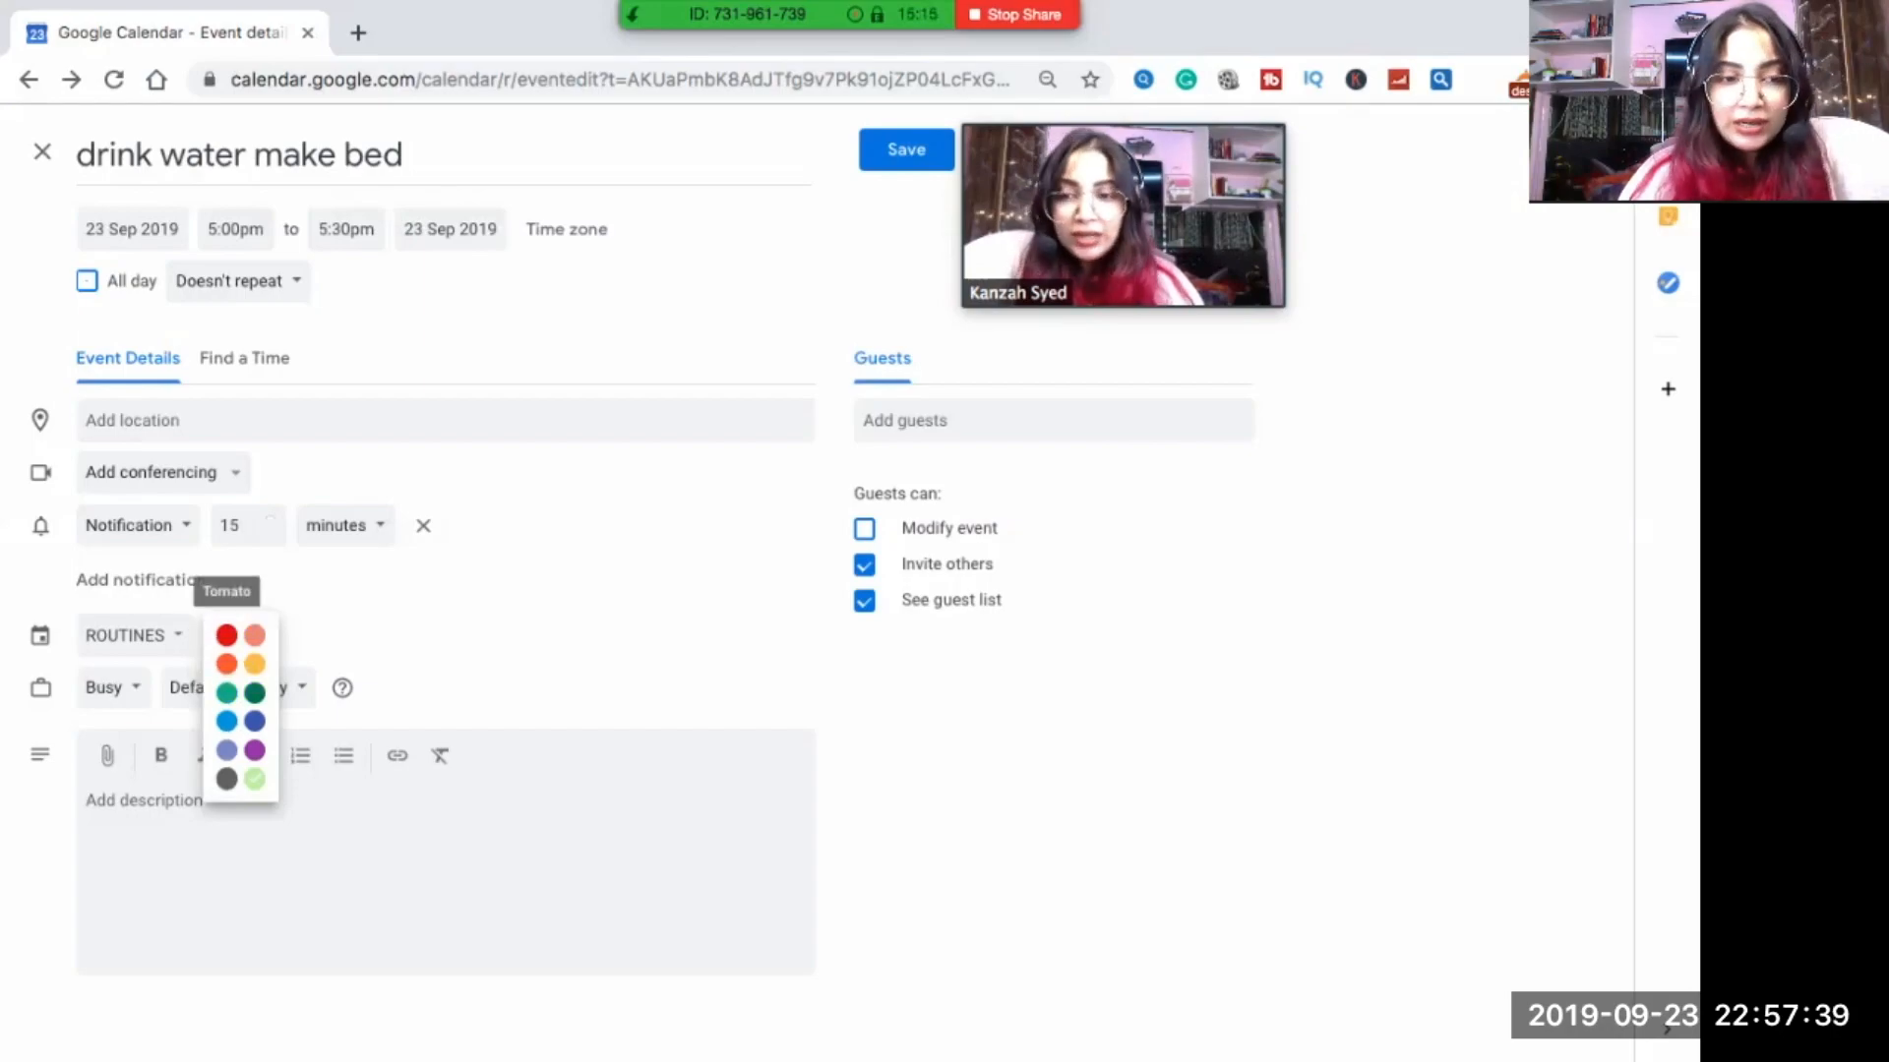
click(253, 779)
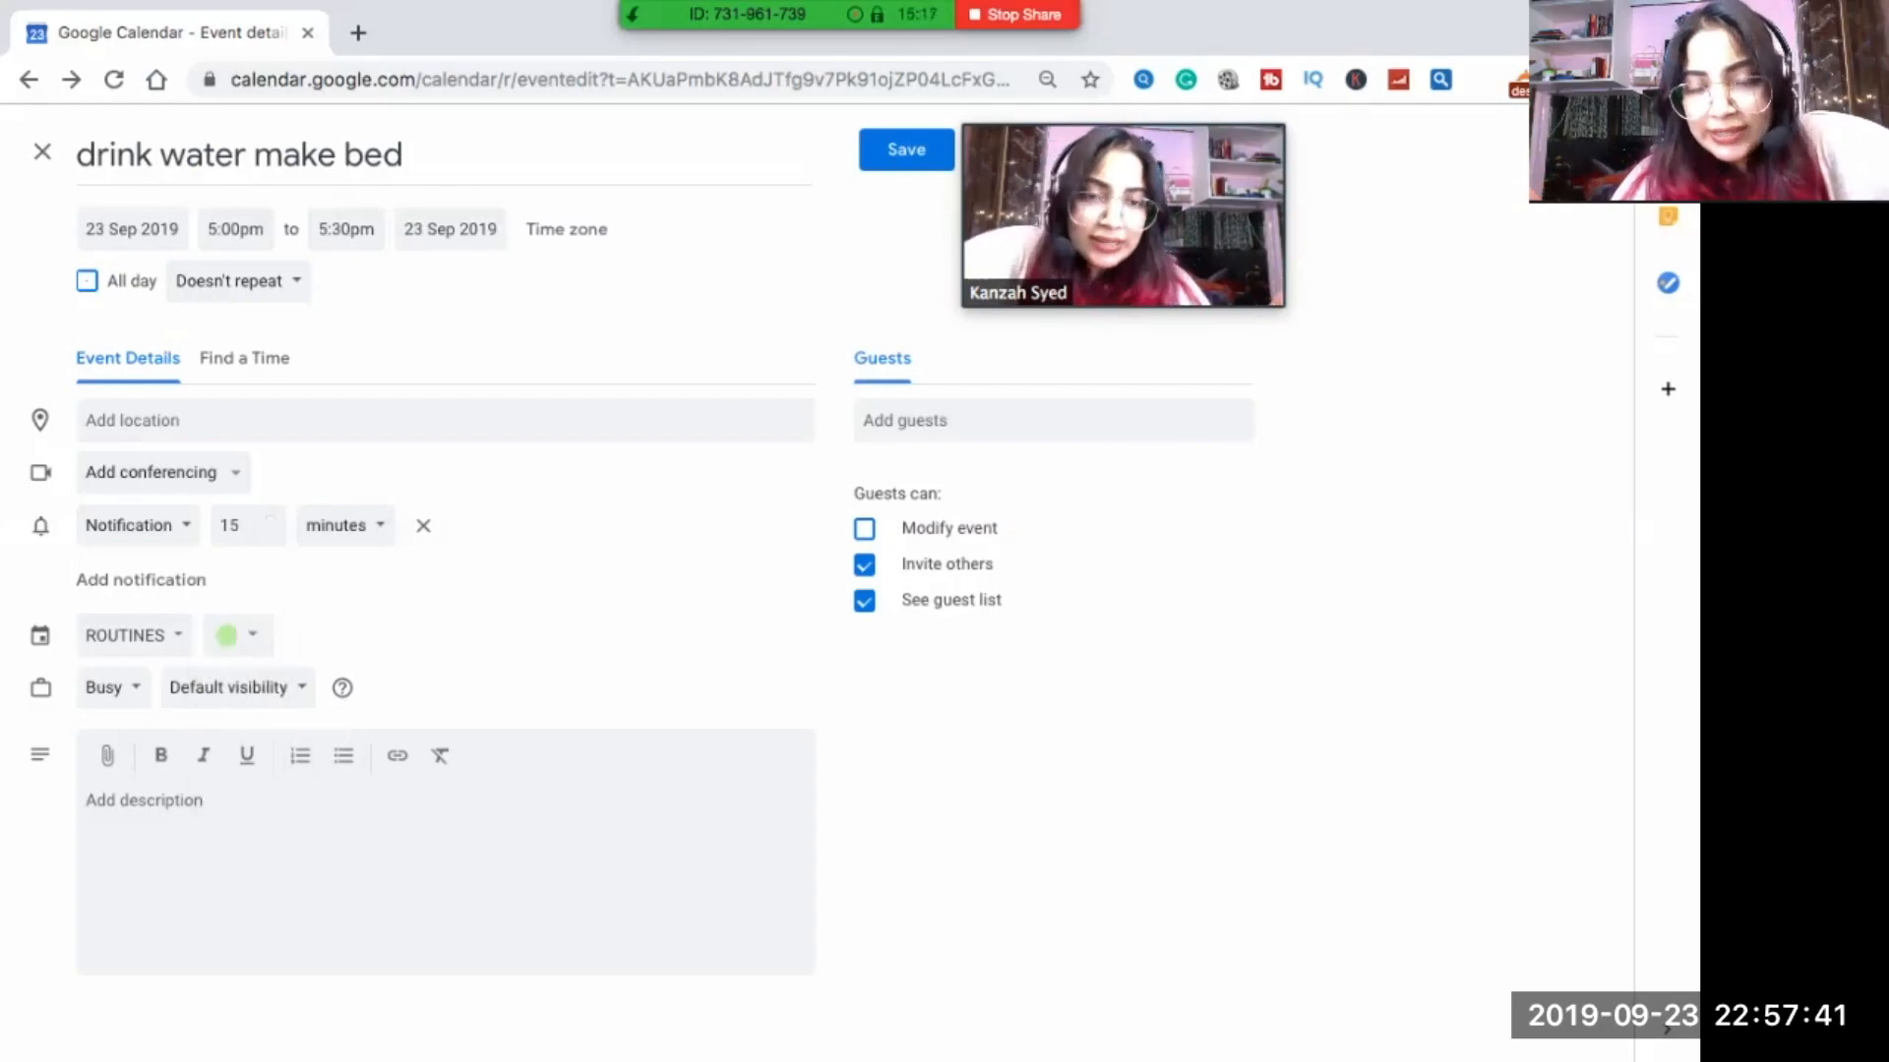
click(238, 635)
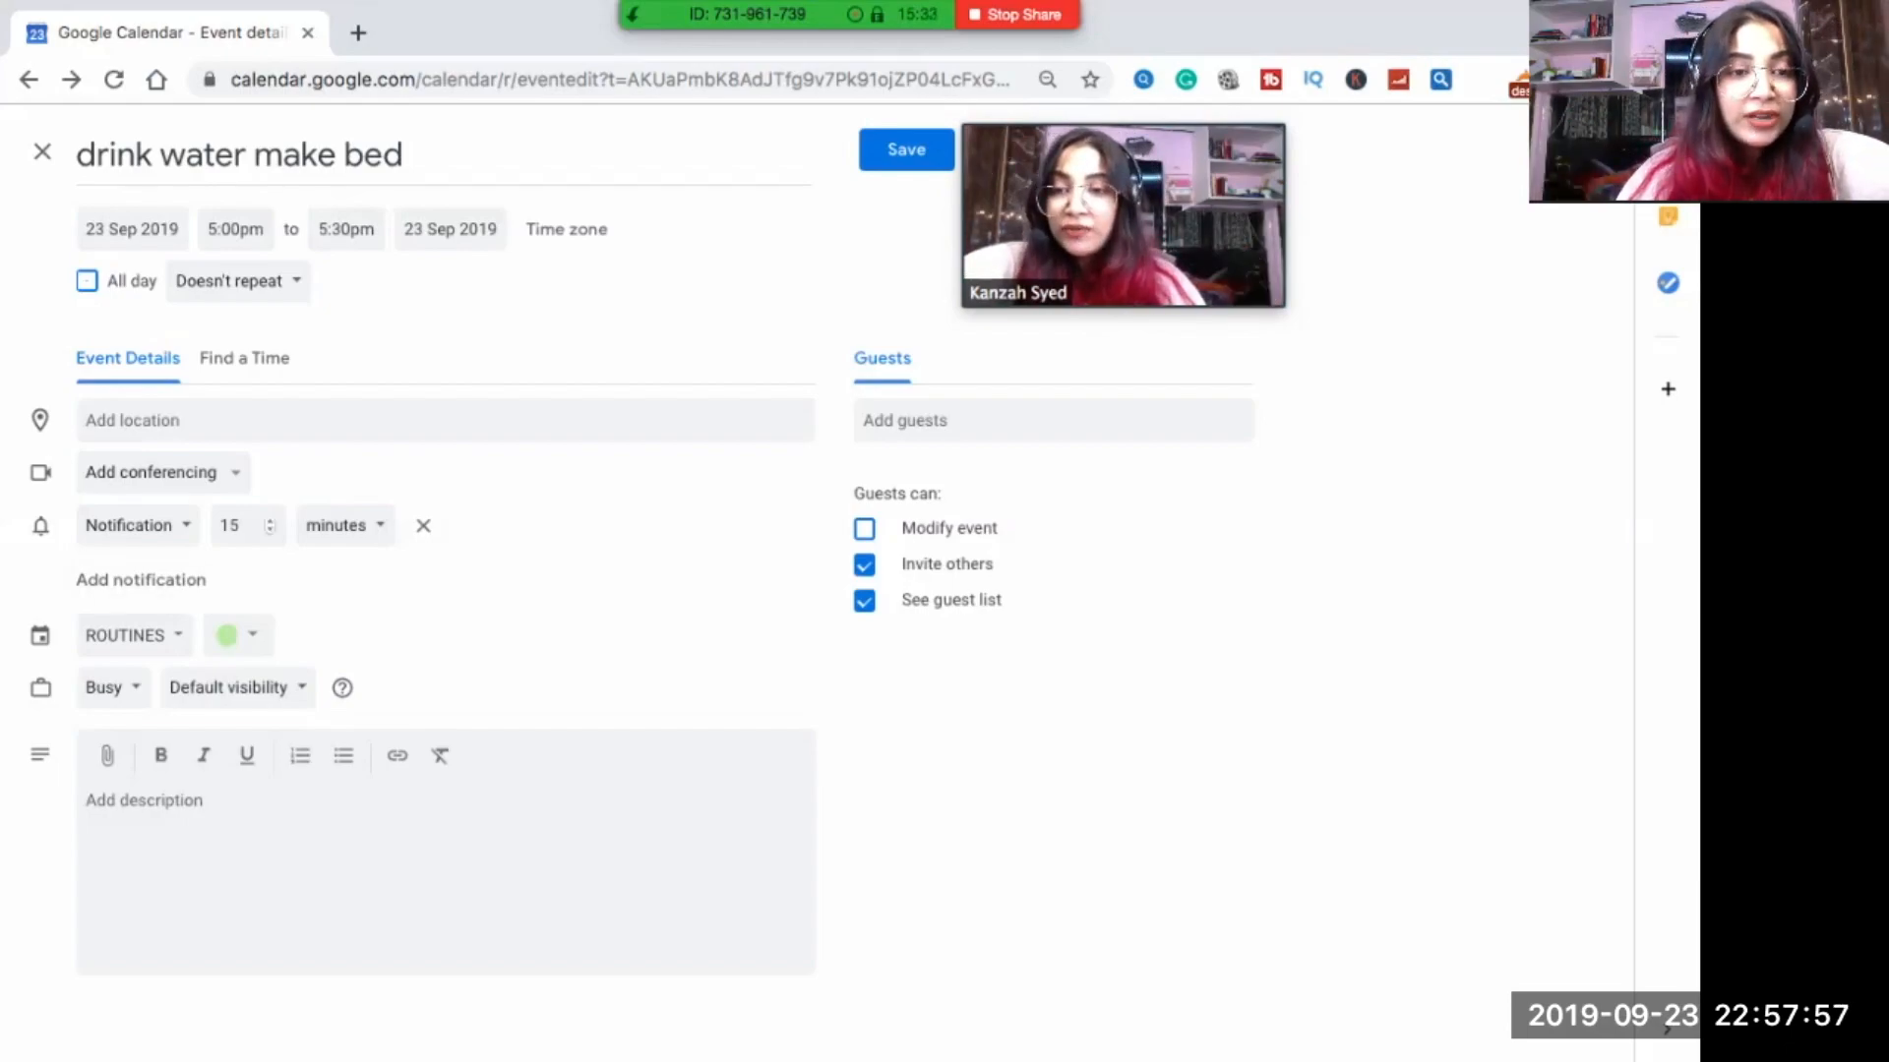
Enter 14 in the event details before saving 'drink water make bed'.
text(14)
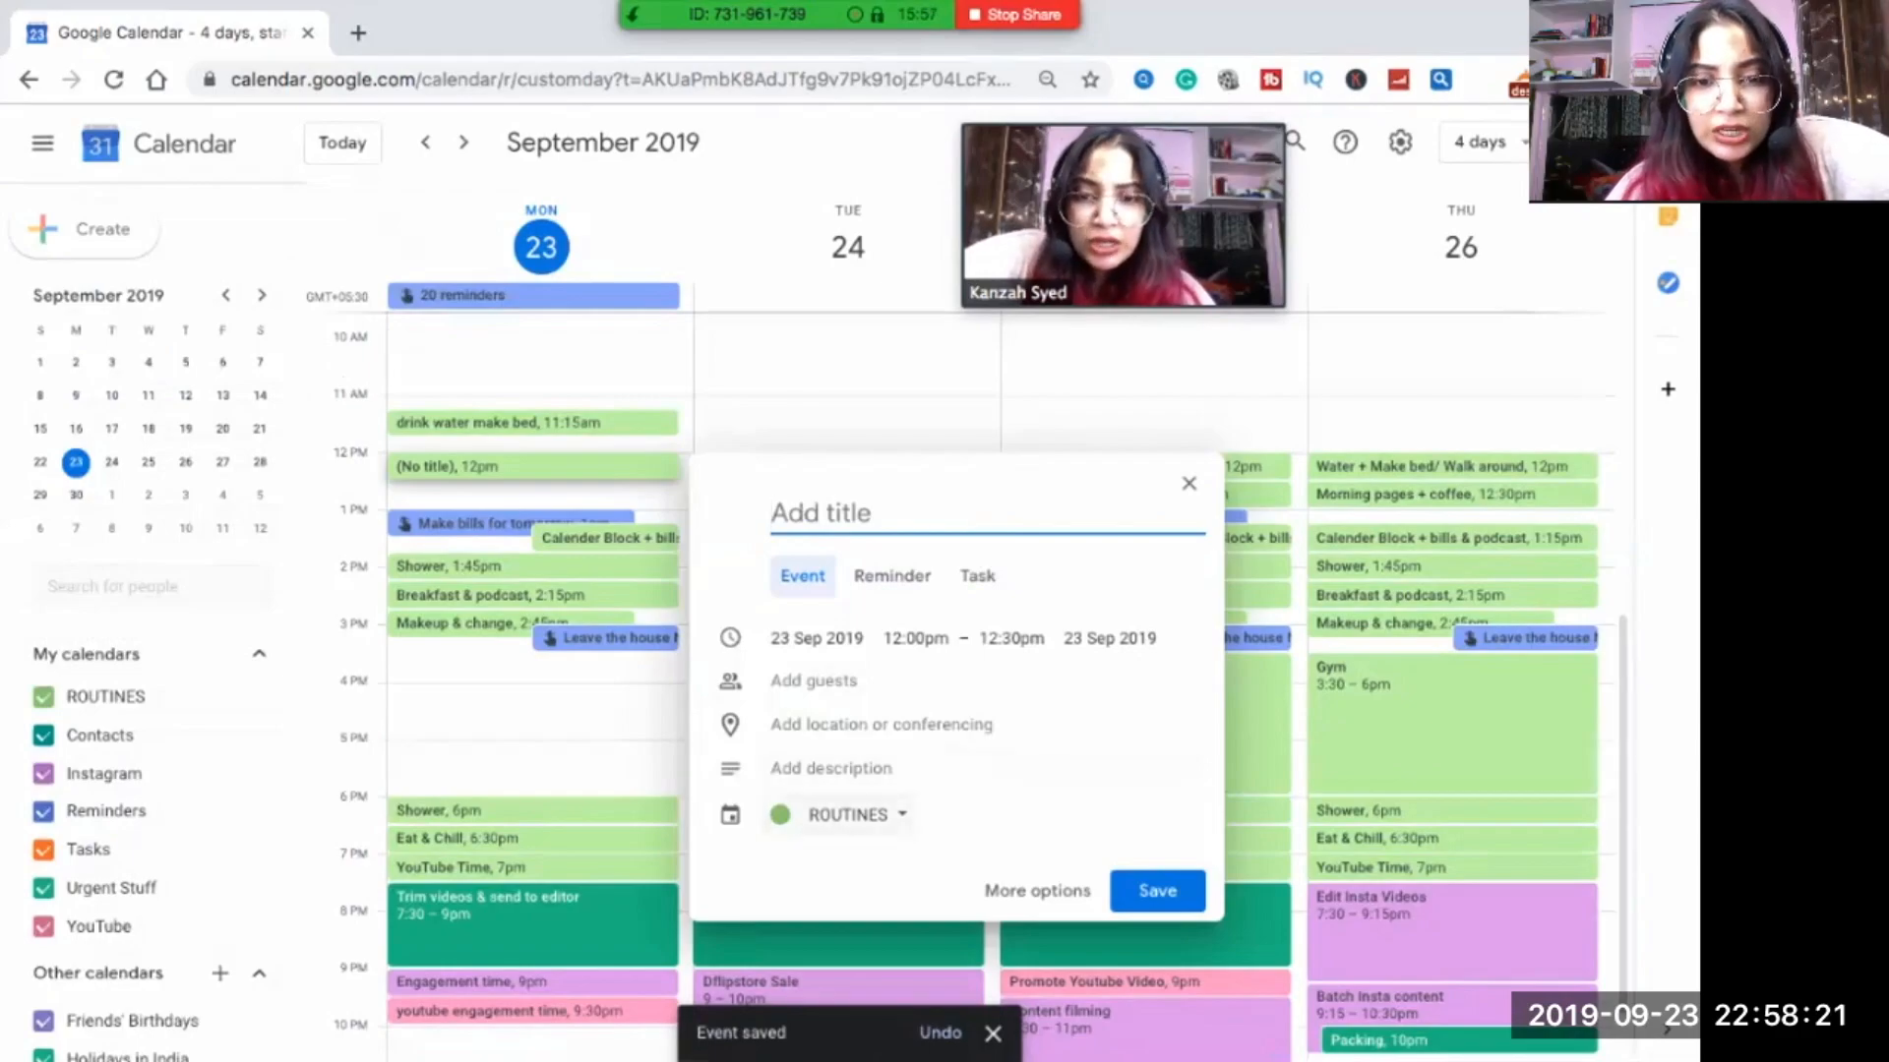
File a 'shoot this video' event under Instagram and review its repeat setting in full details.
click(852, 815)
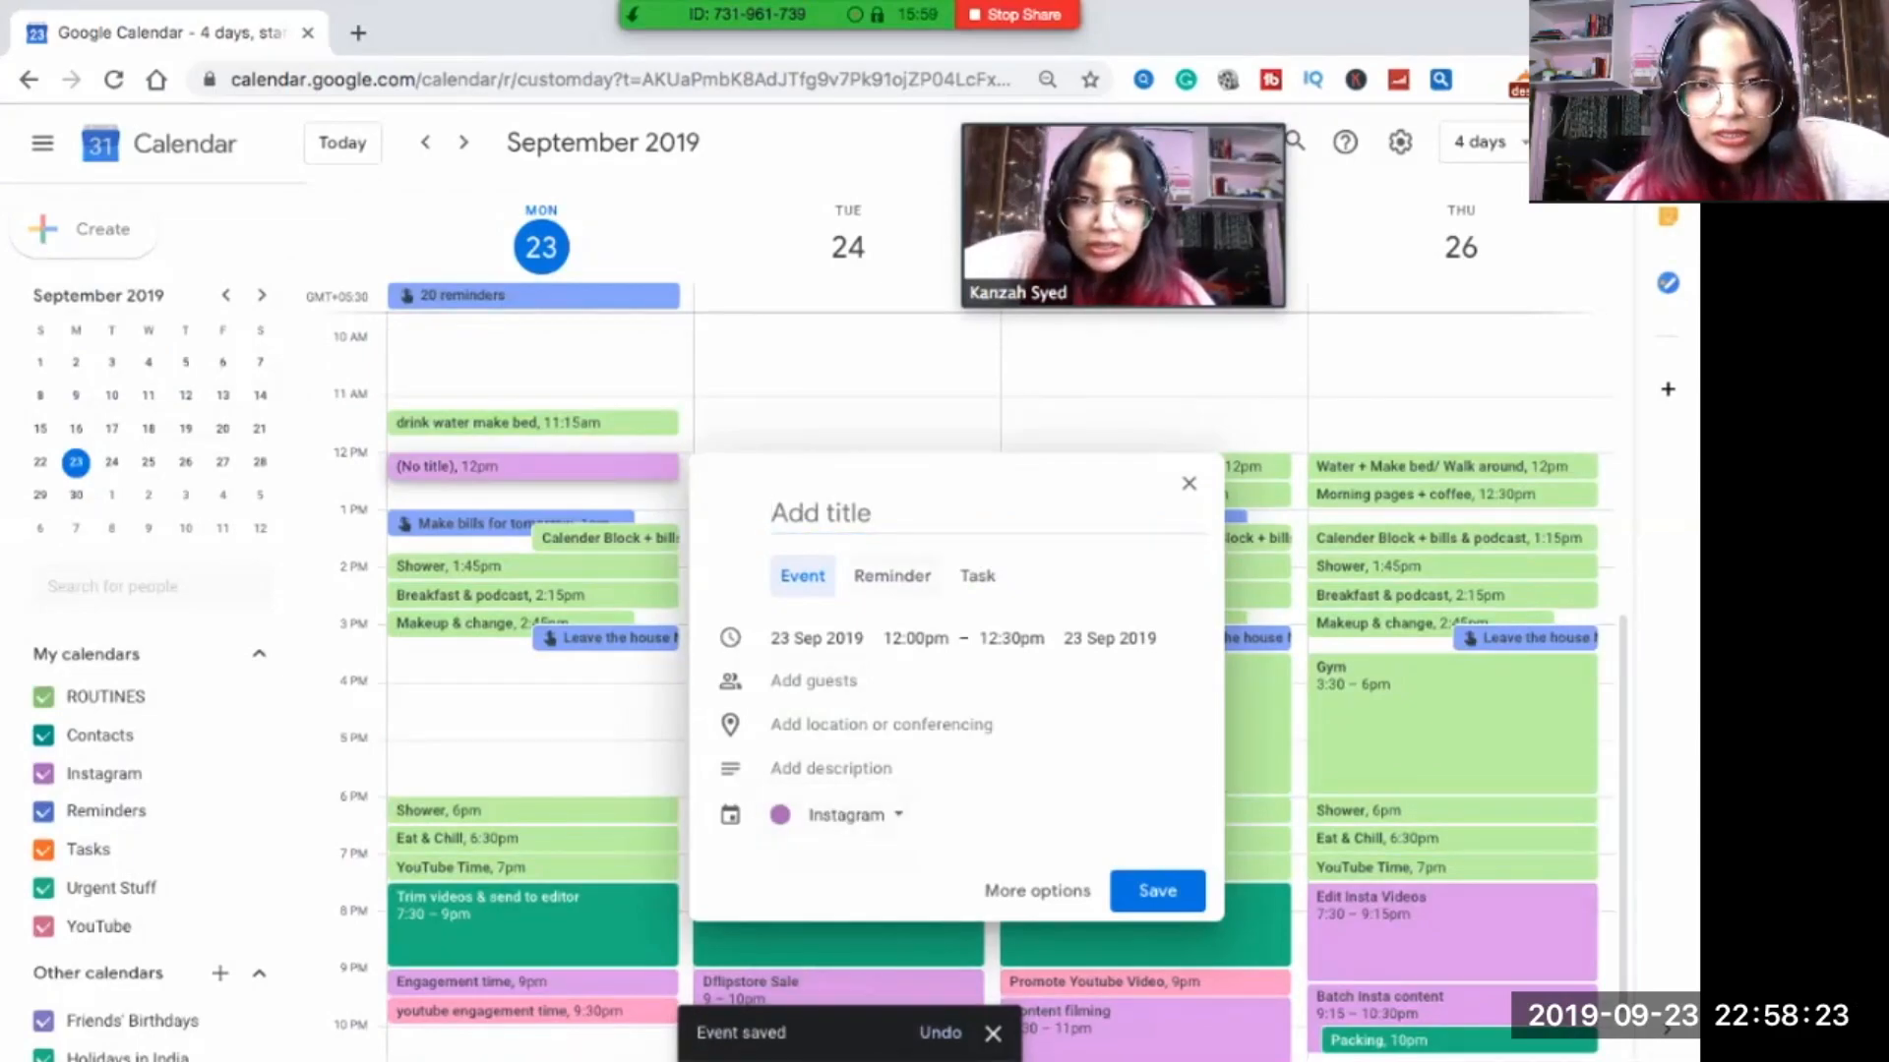
text(shoot t)
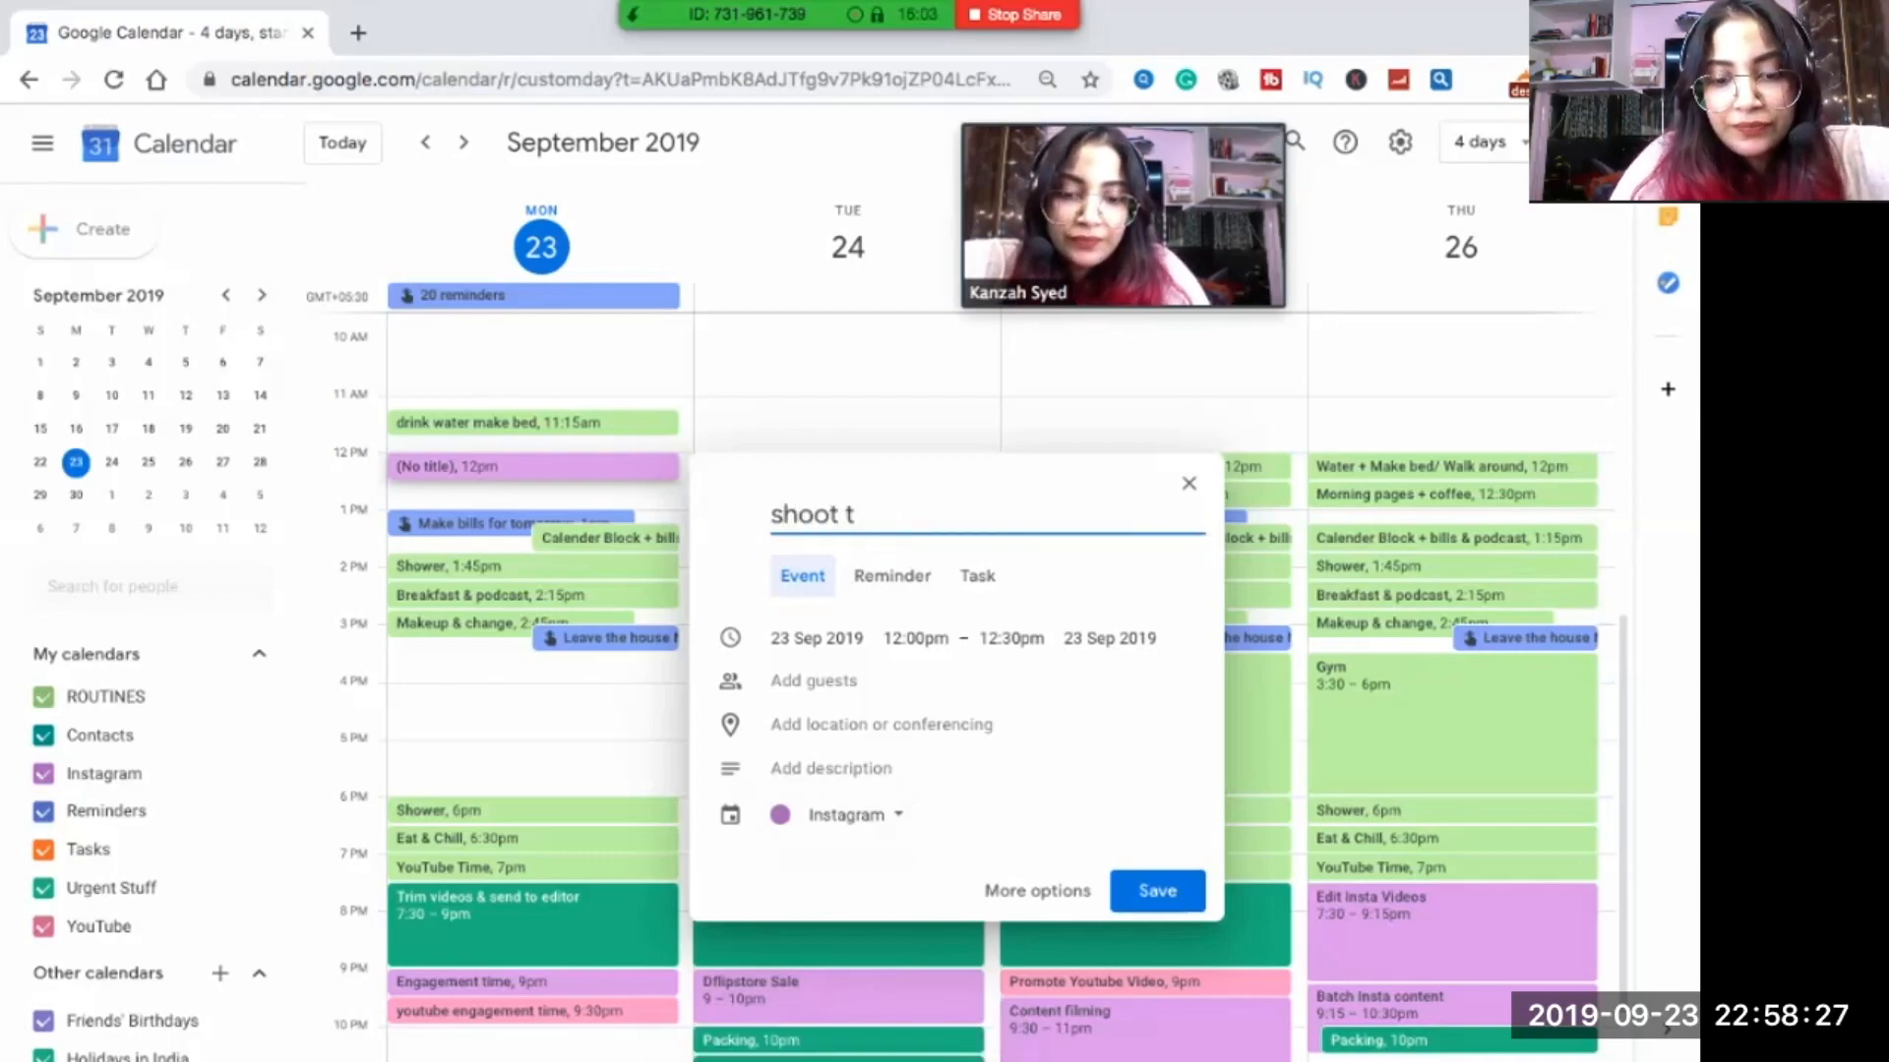
text(his video)
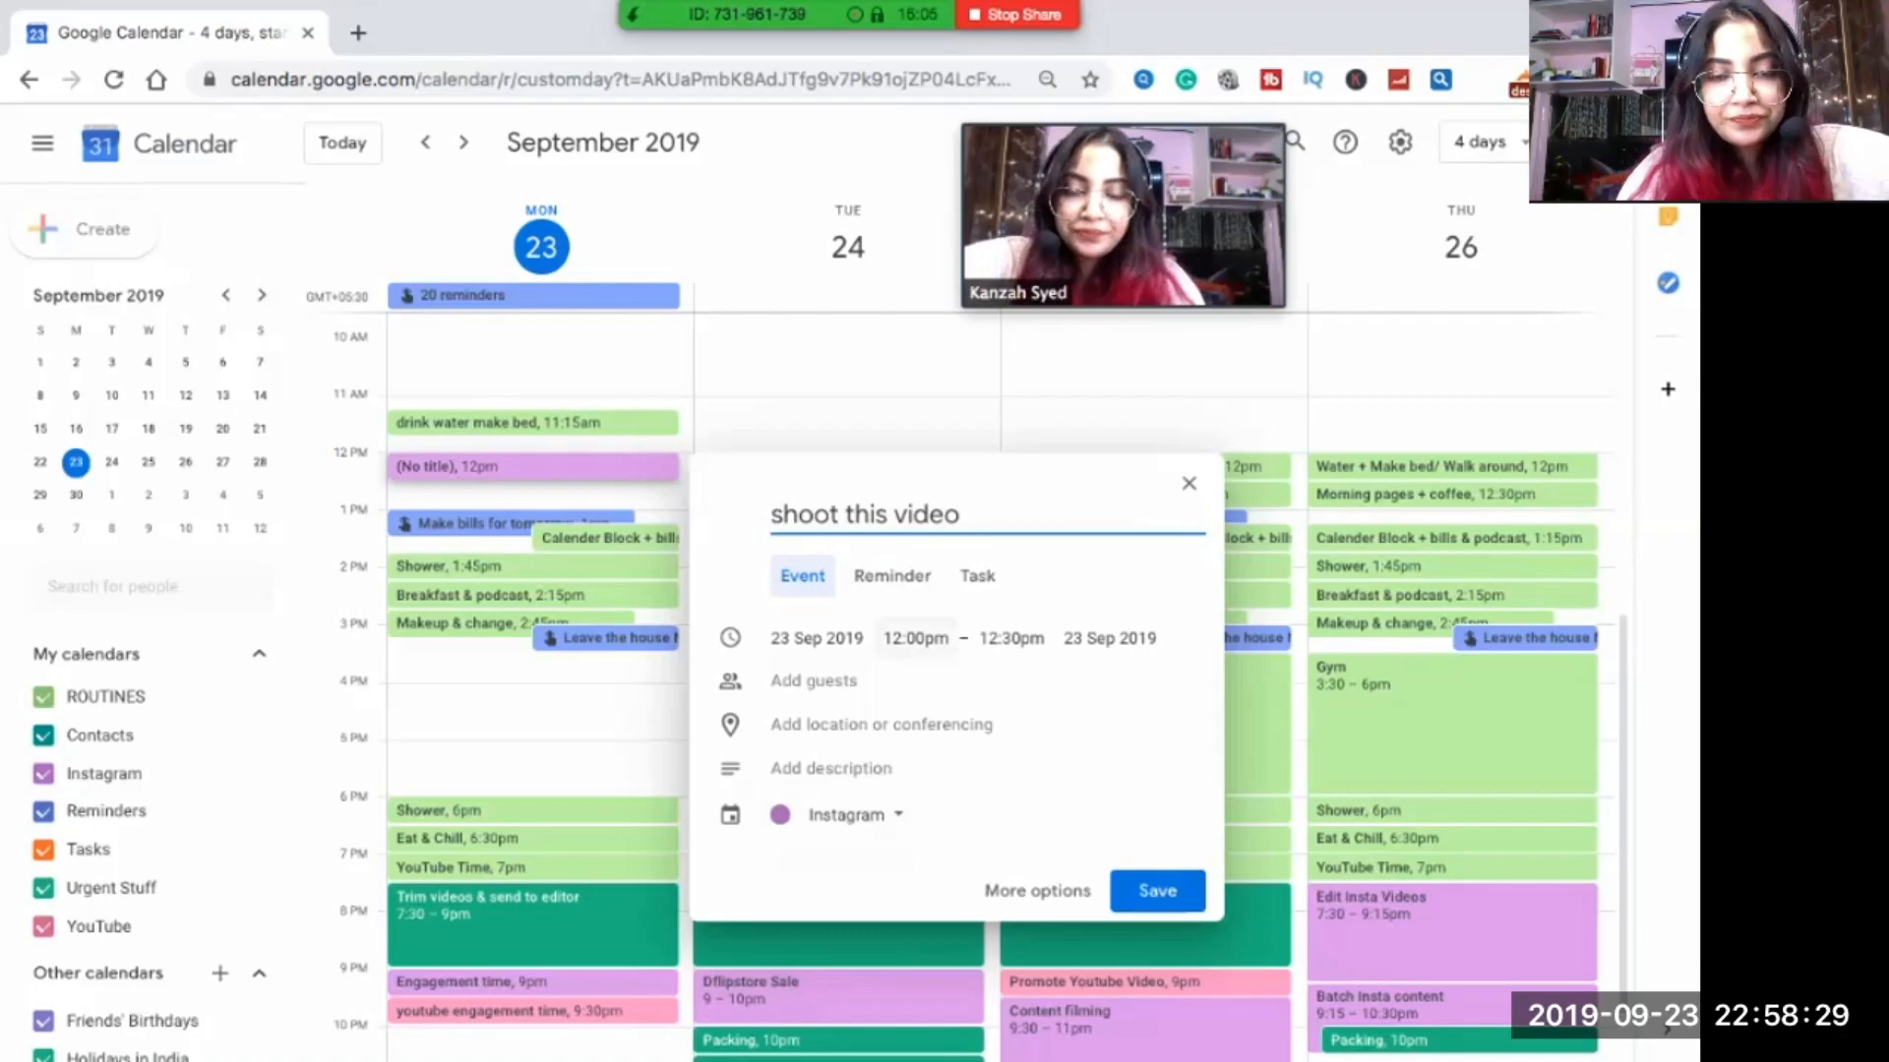
click(1155, 890)
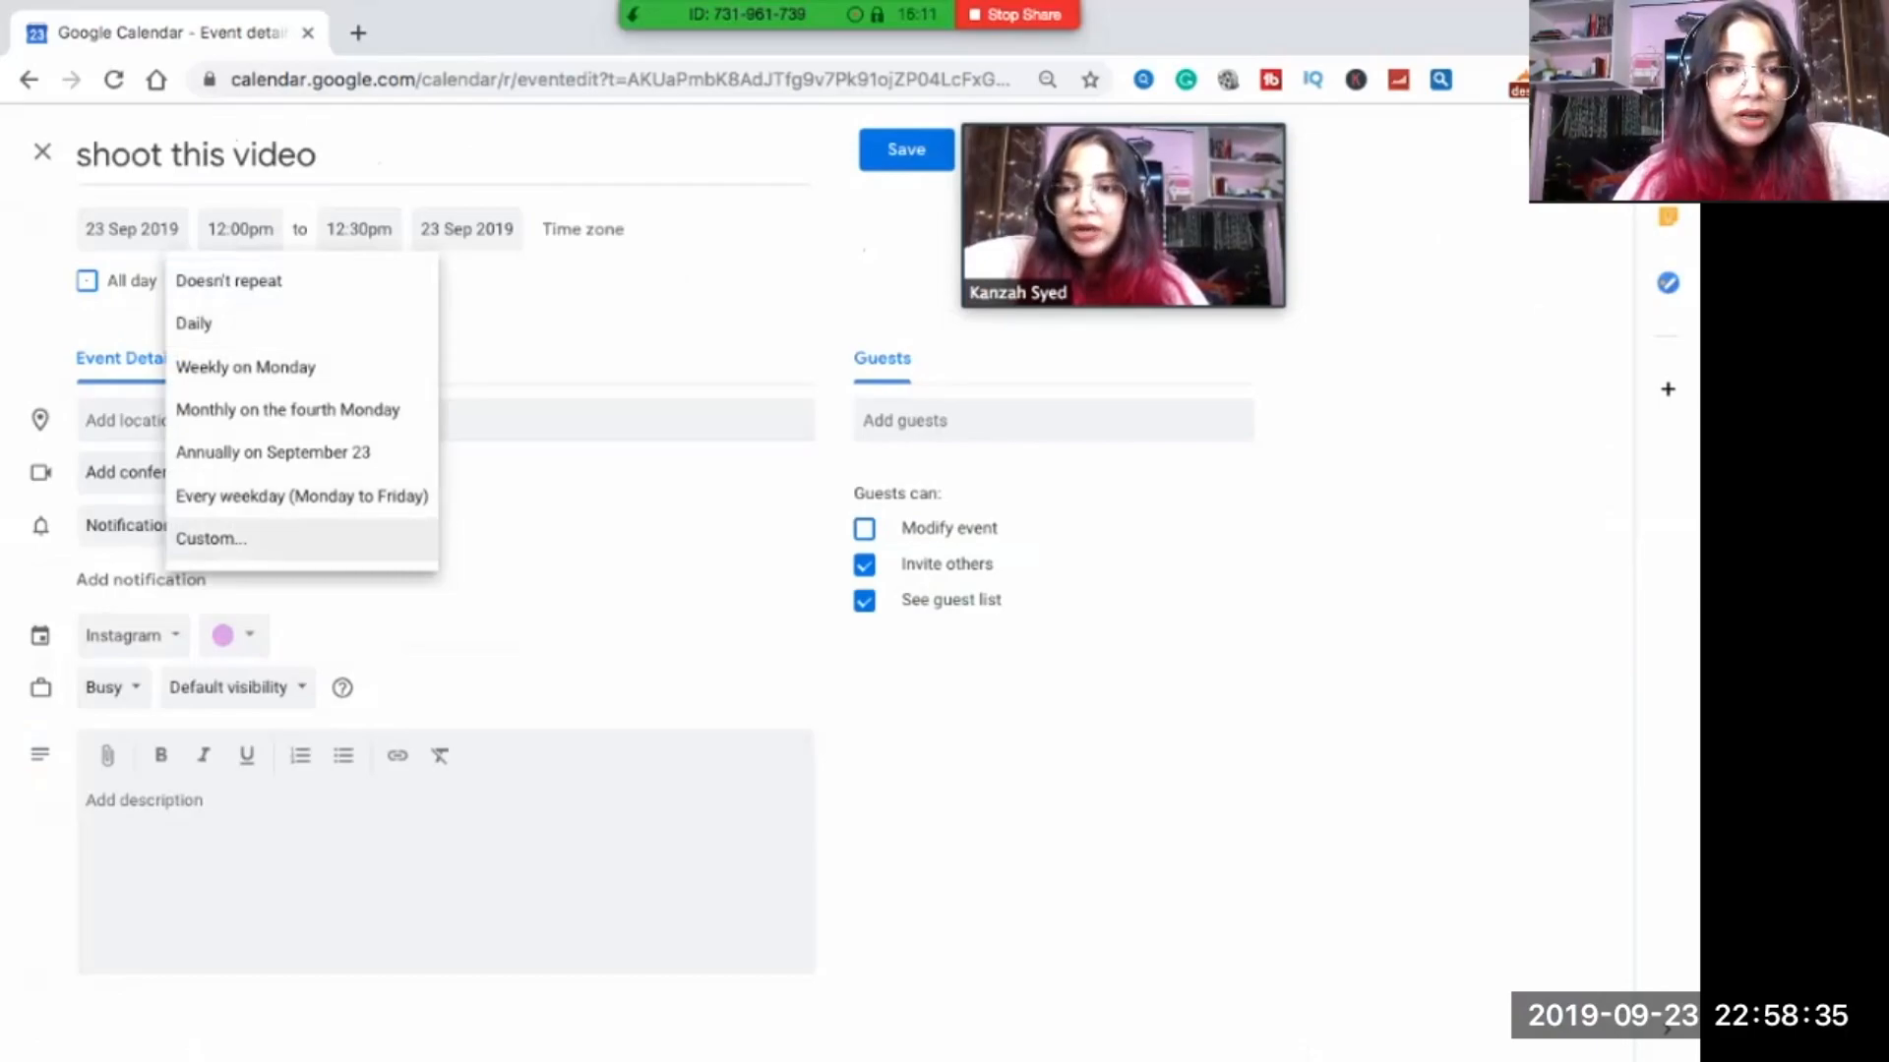
click(905, 149)
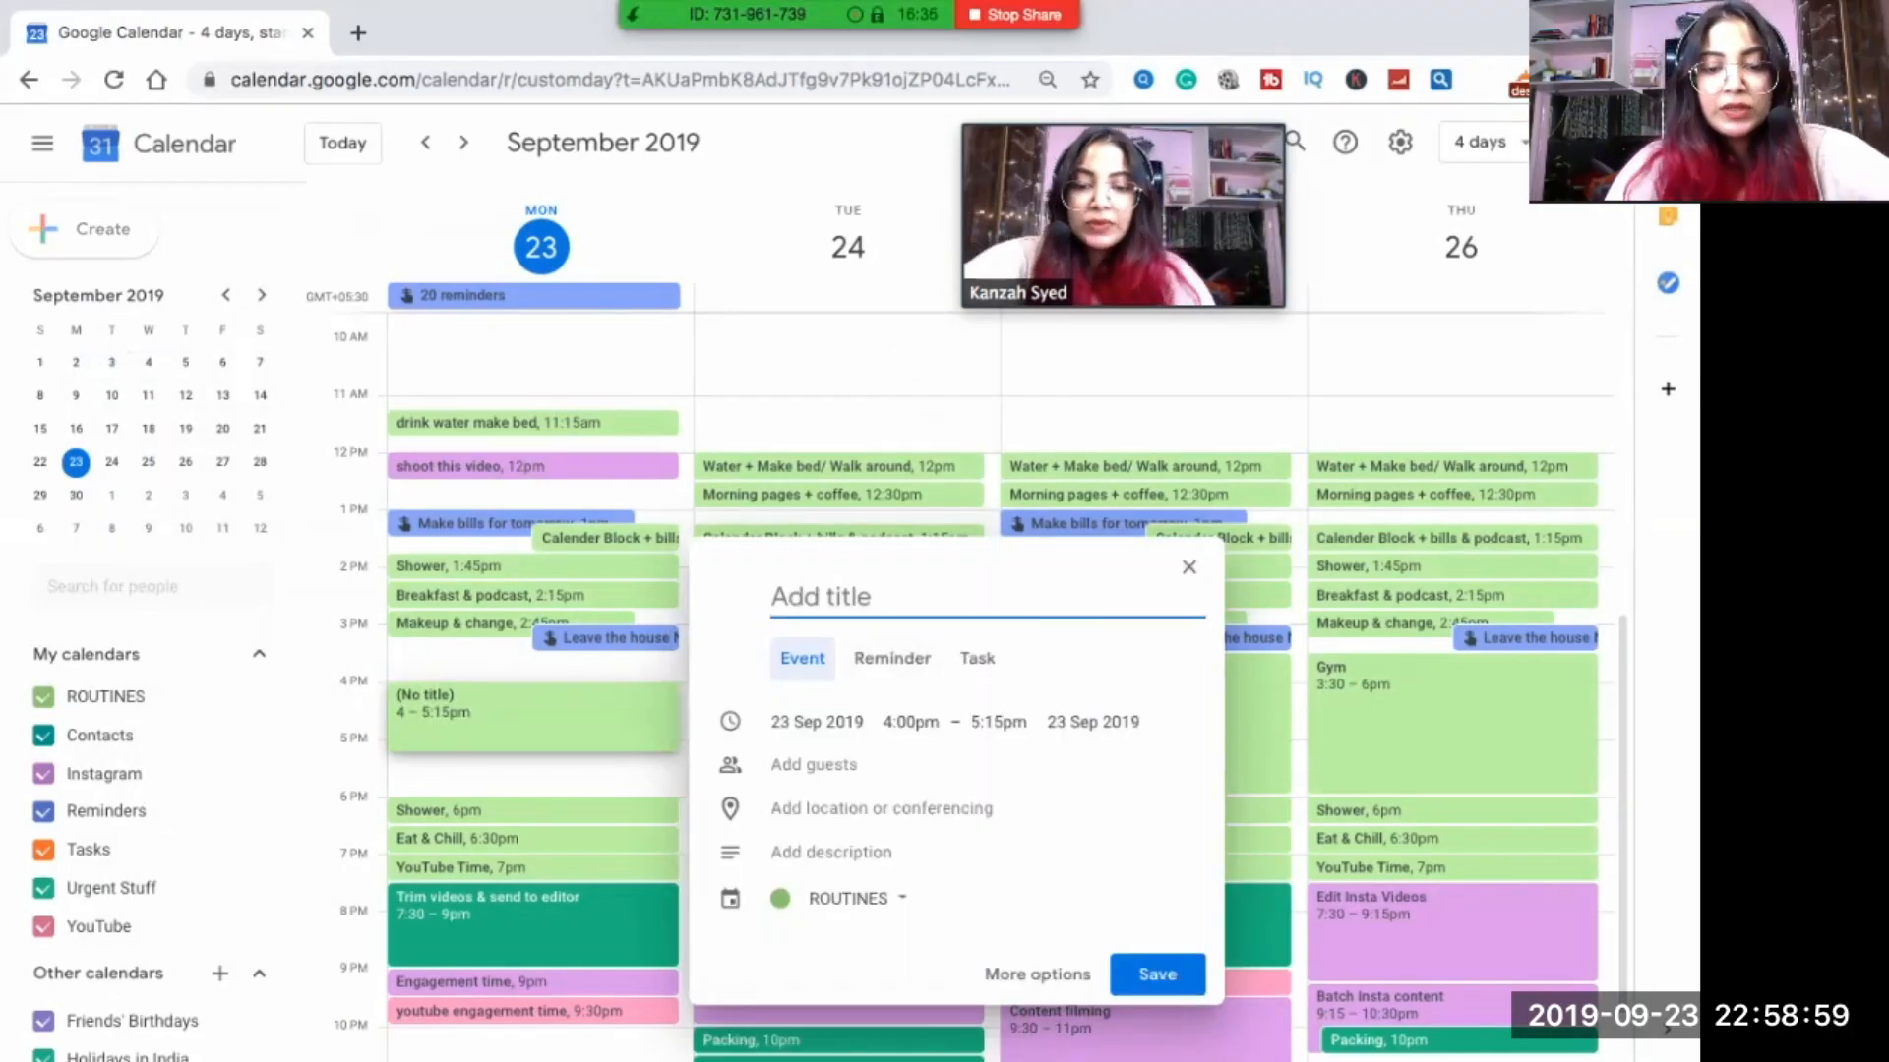
Title the 4pm draft 'meeting' and switch to its full details editor.
text(meeting)
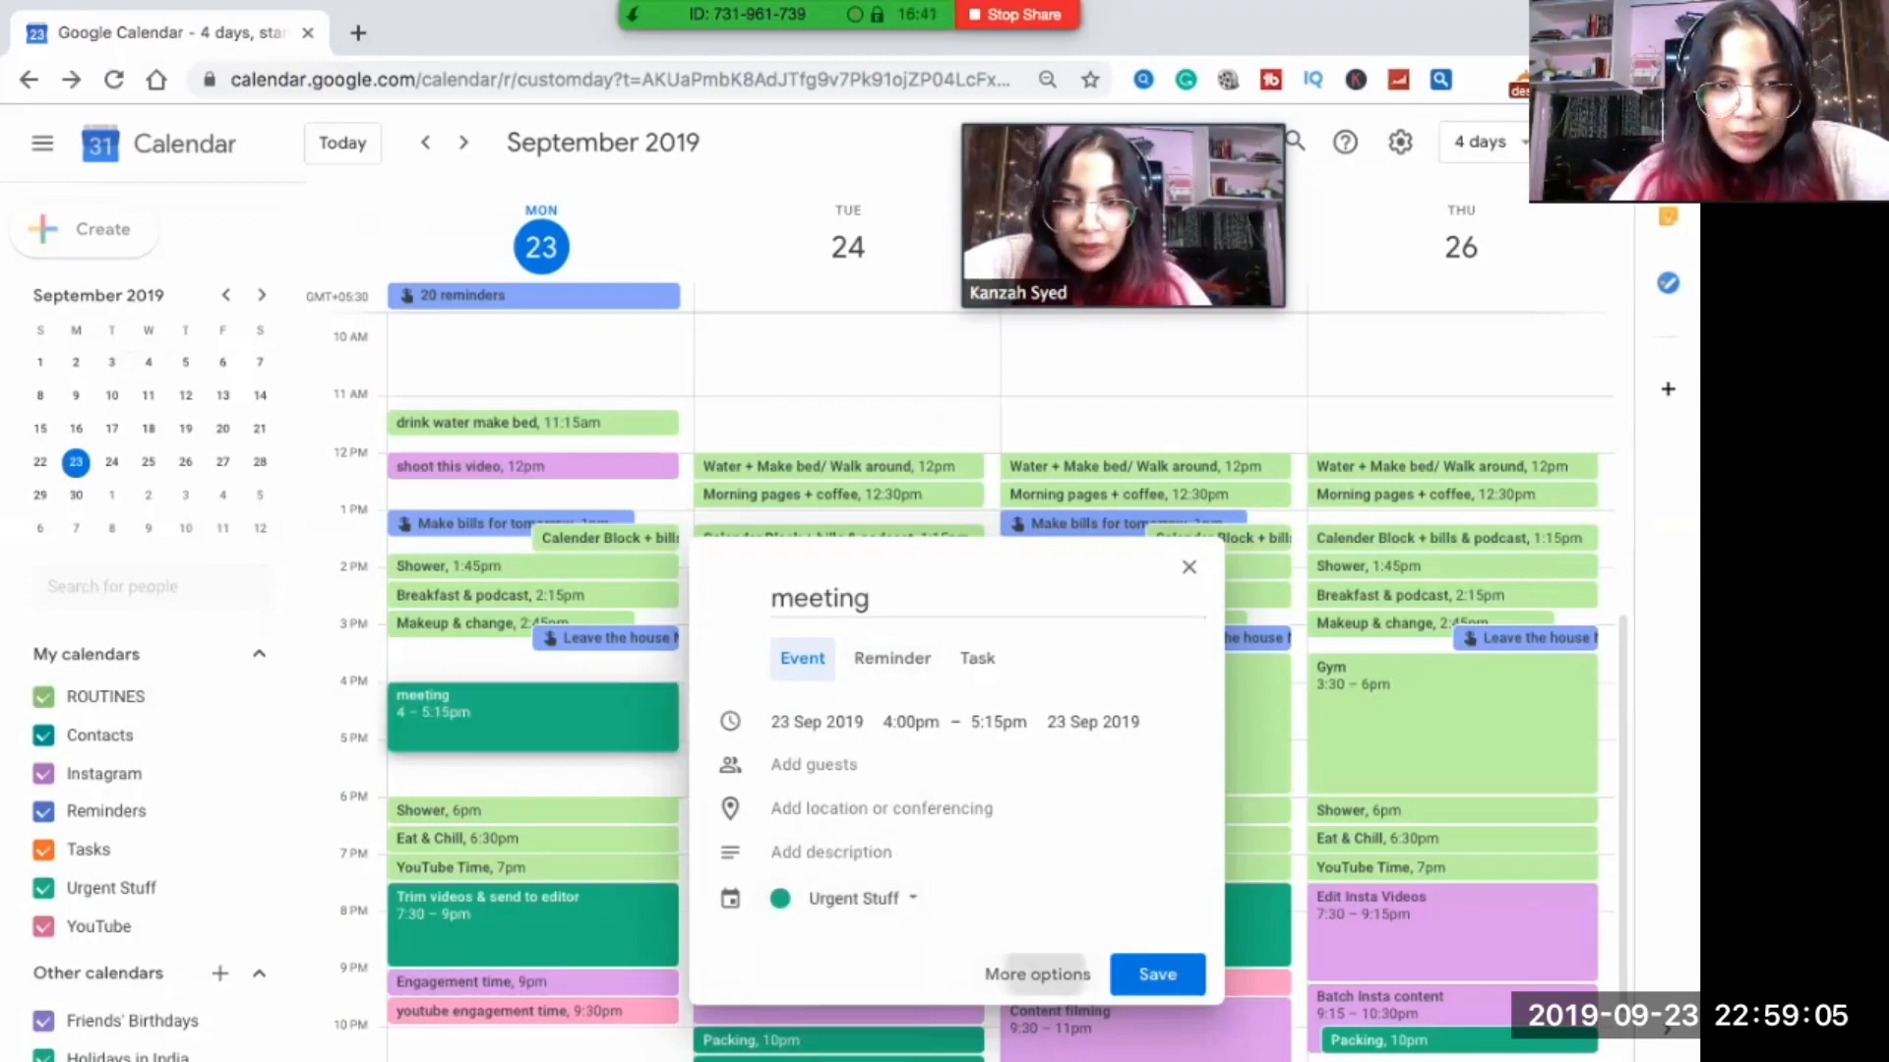
click(1034, 973)
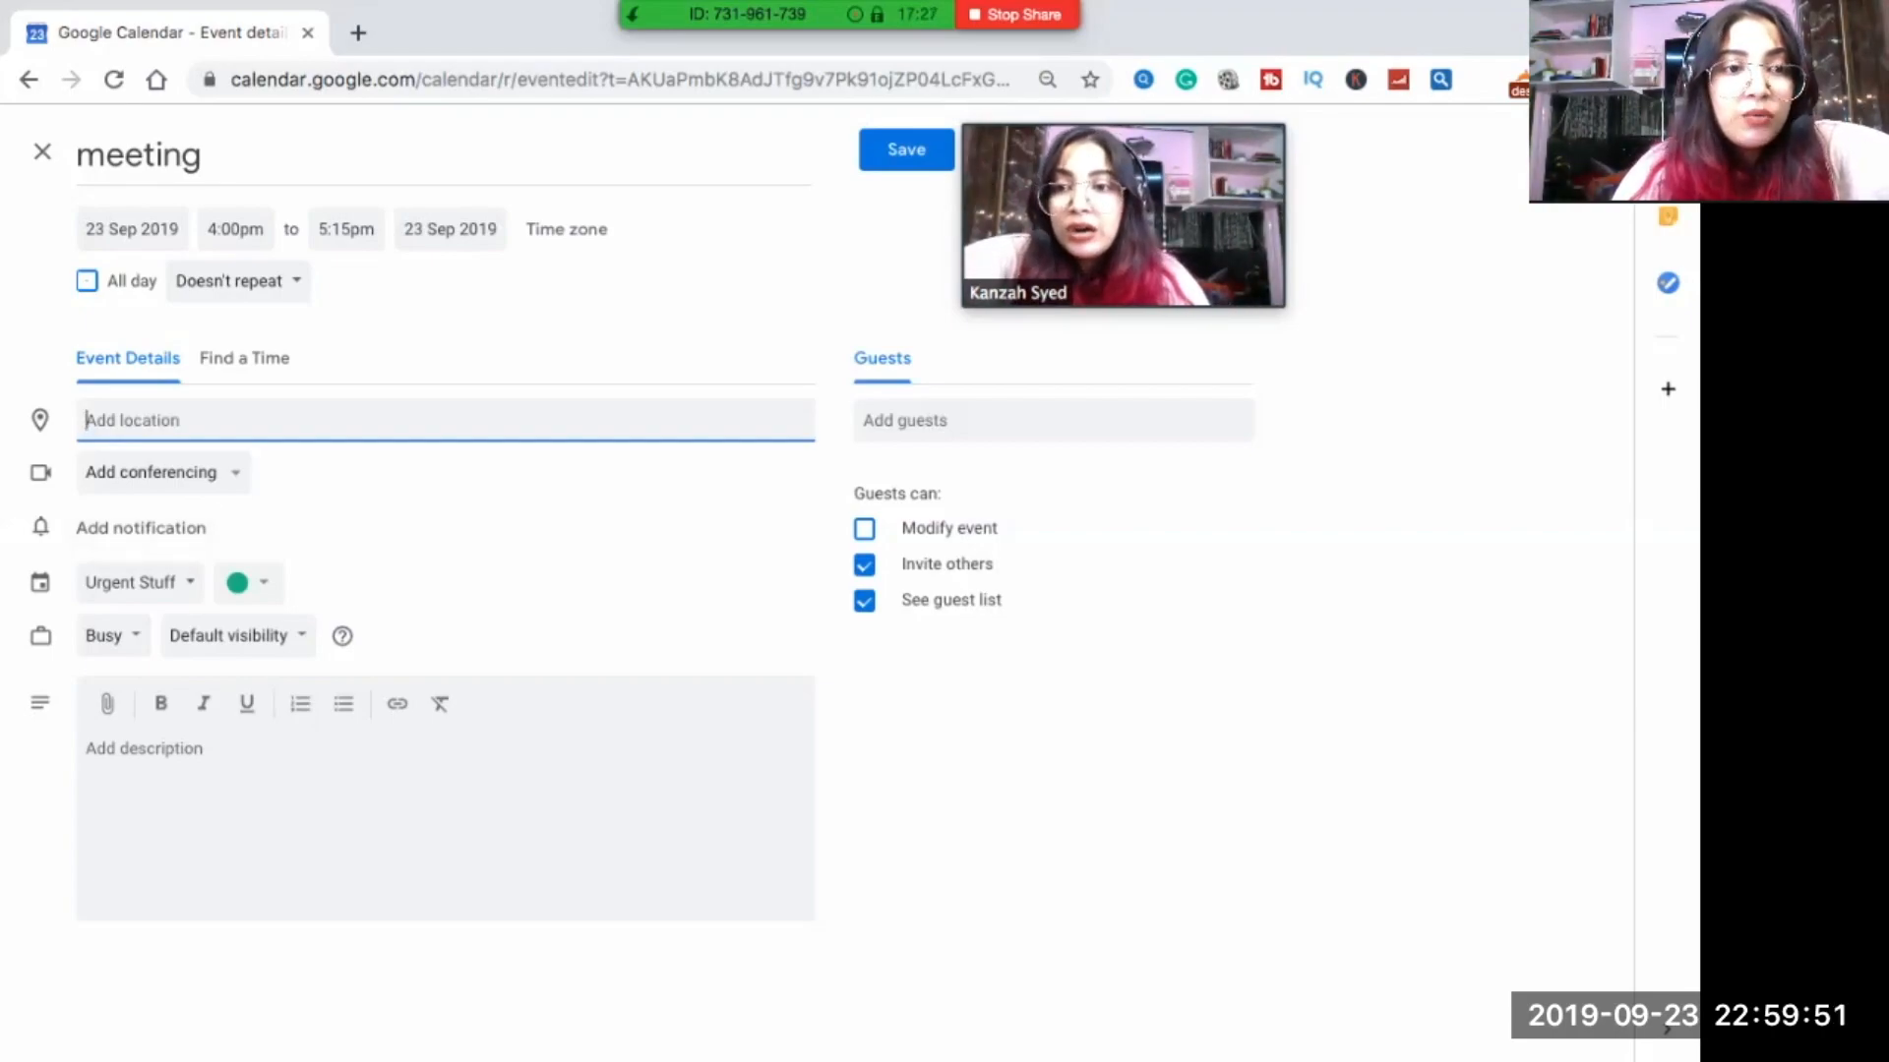
Invite a suggested contact as a guest and save the meeting.
click(1051, 419)
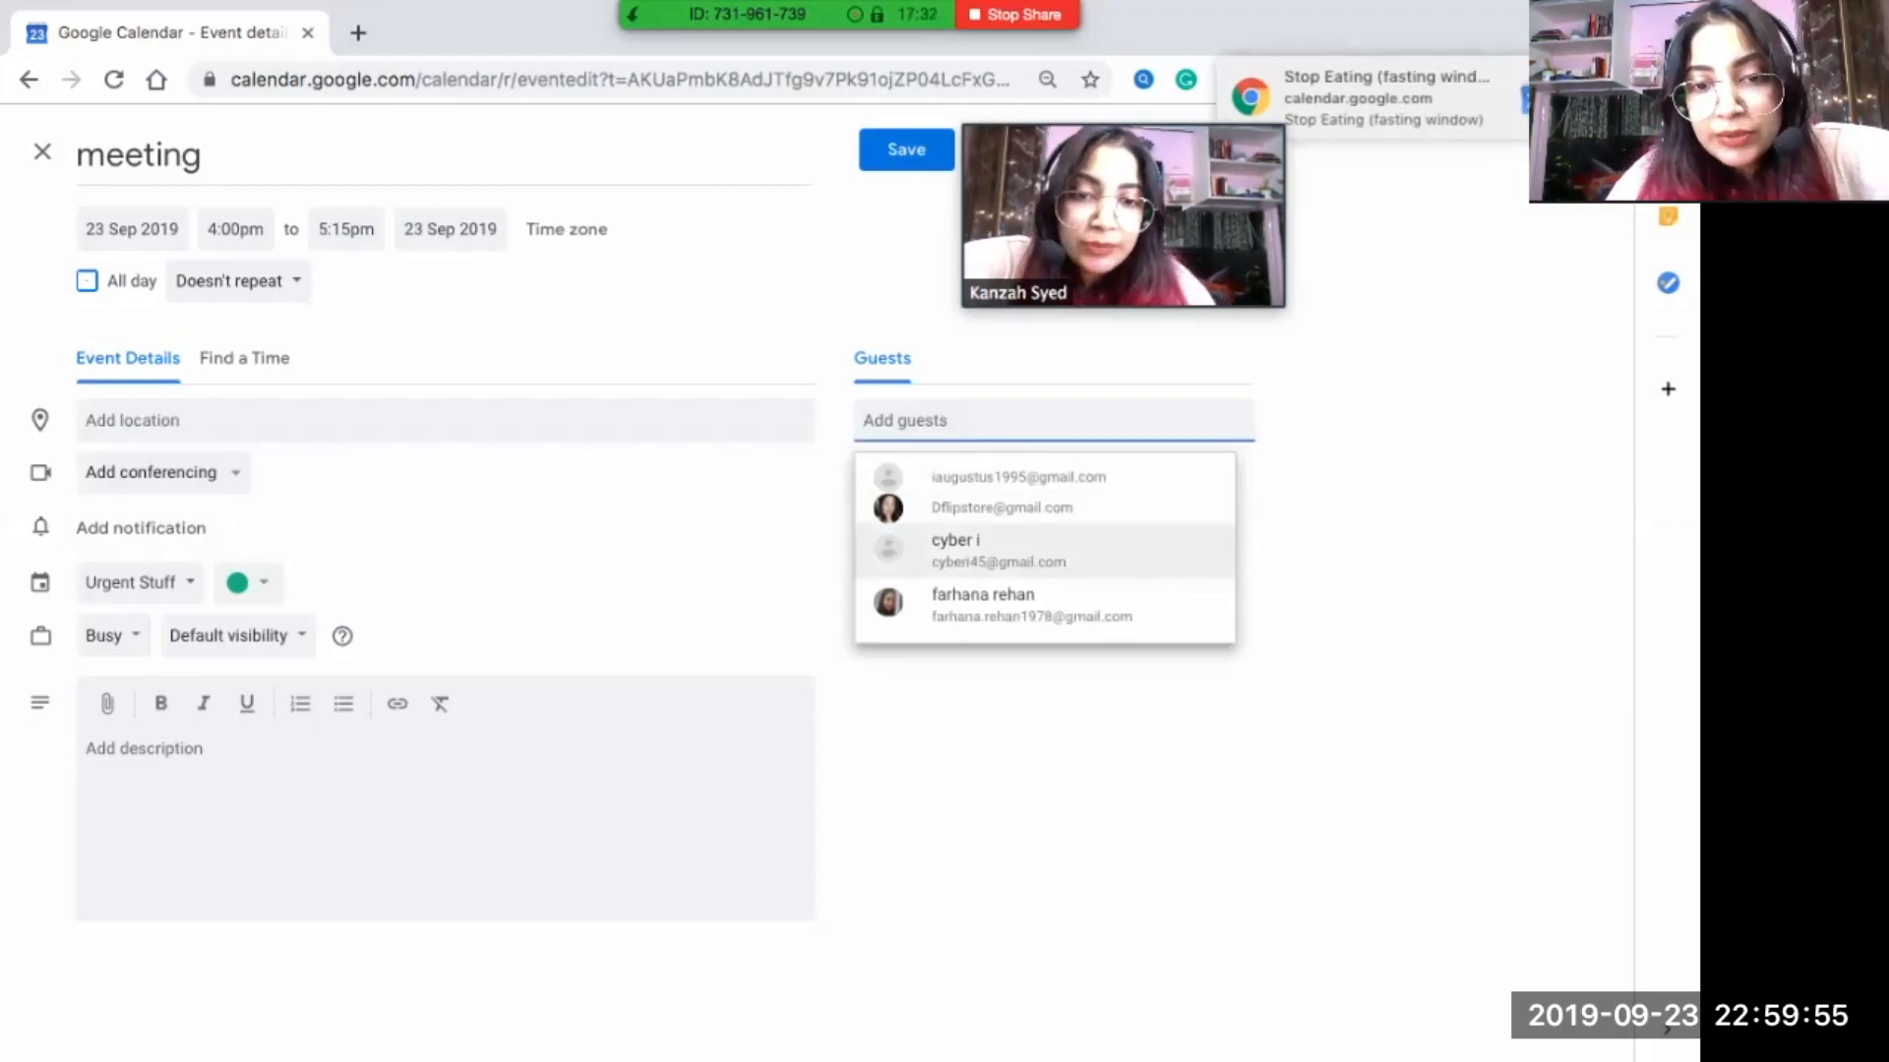
click(1001, 507)
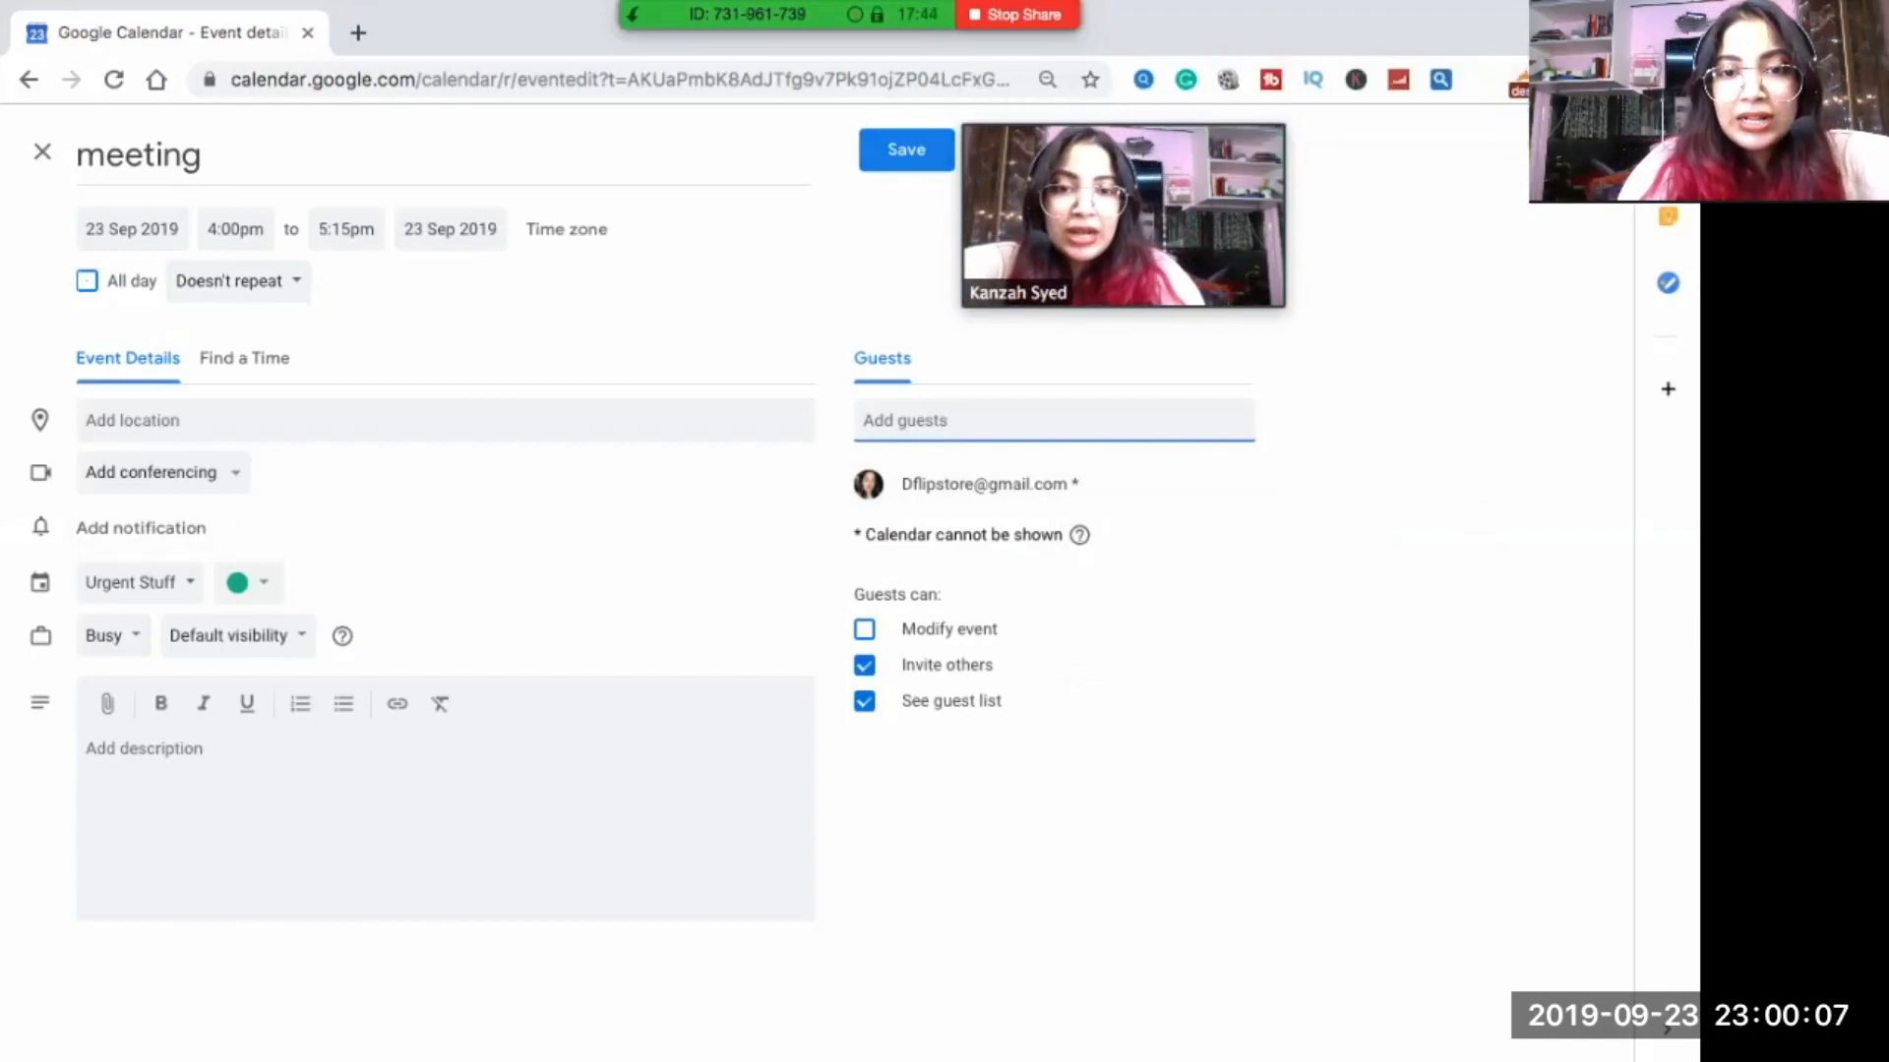
click(905, 150)
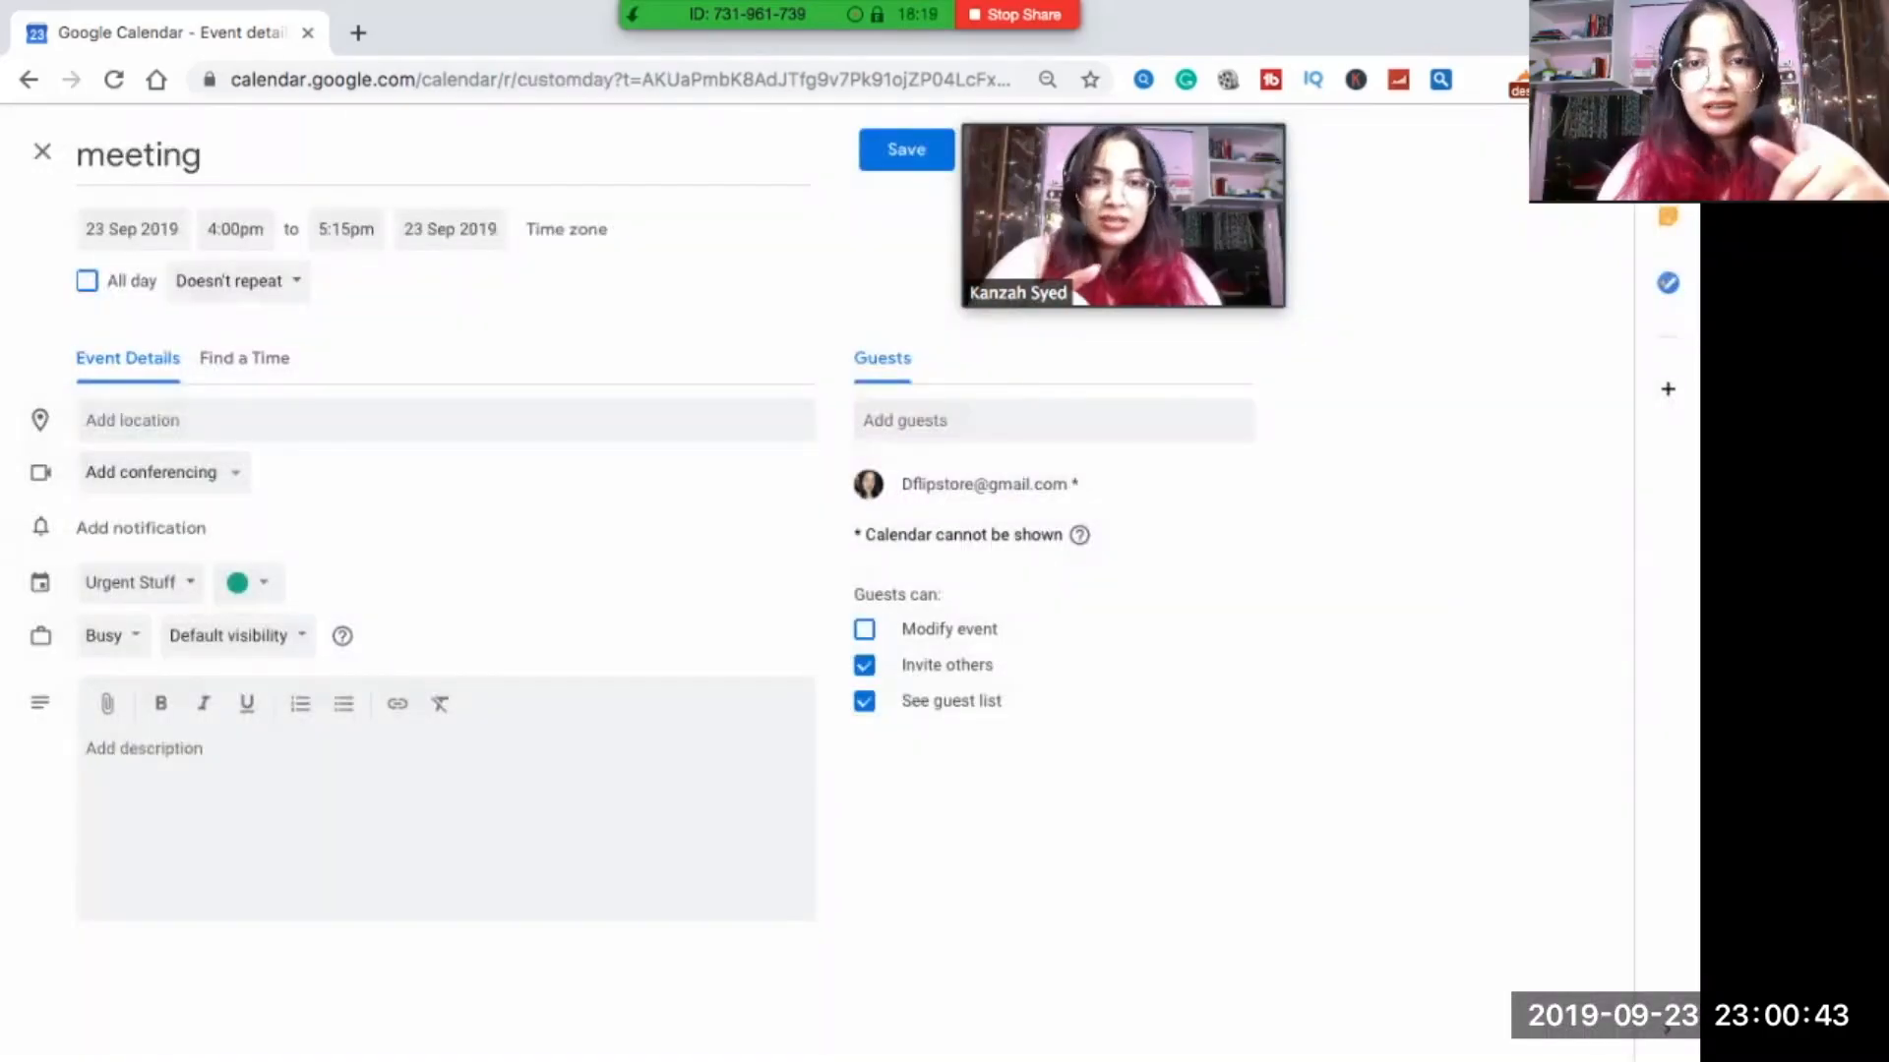
click(905, 150)
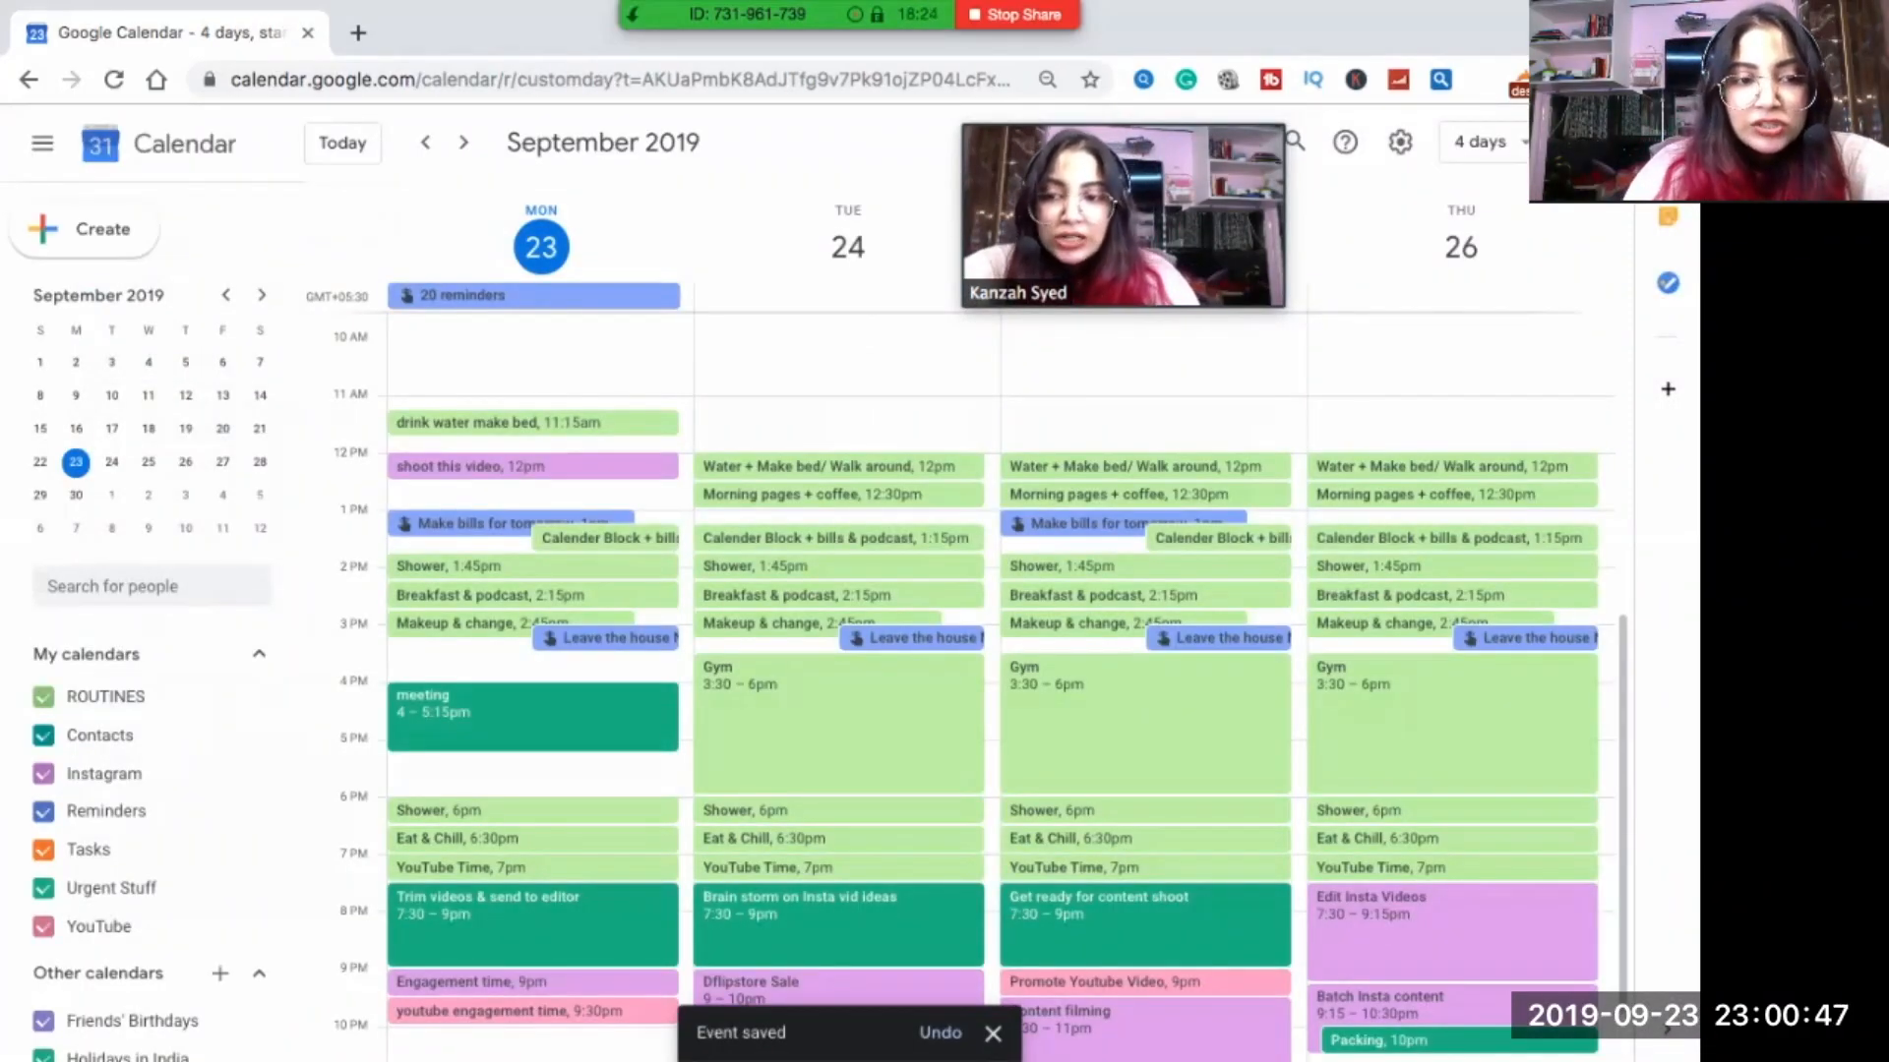
Start creating a brand-new calendar from the Other calendars + menu.
scroll(down, 3)
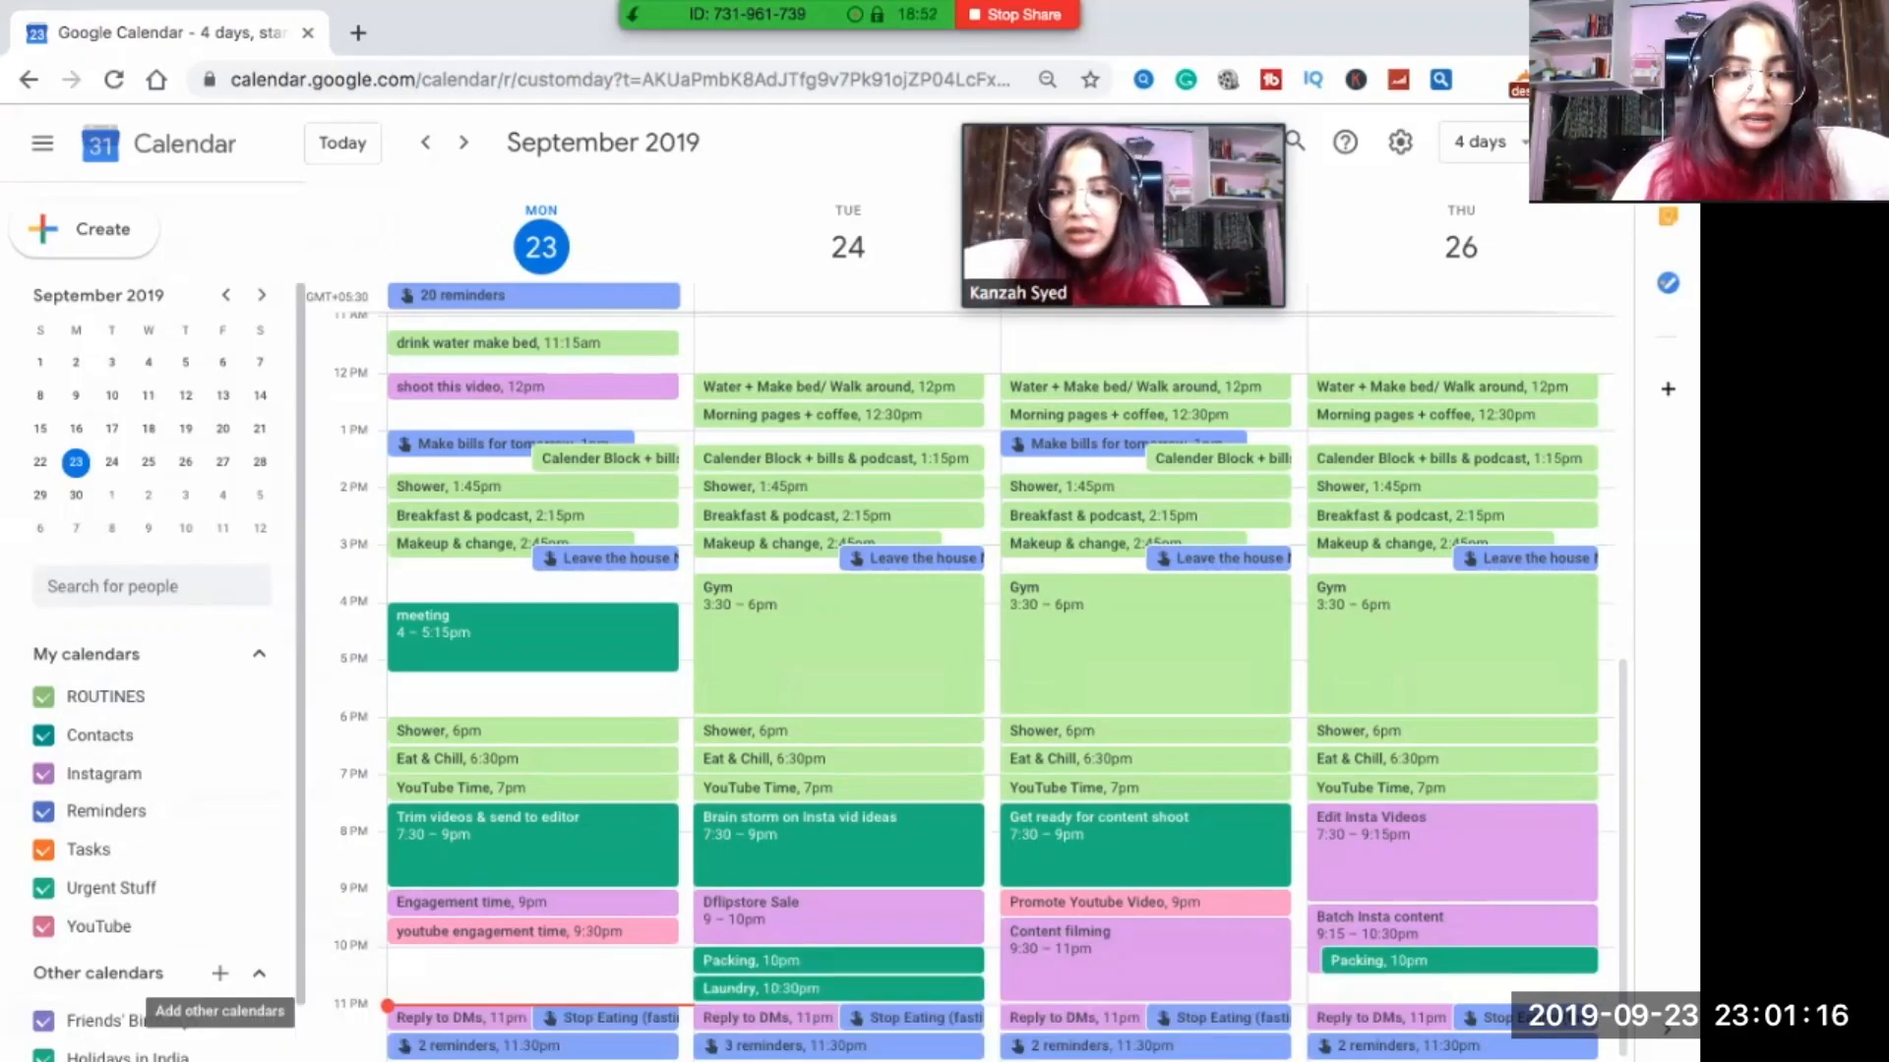
click(218, 973)
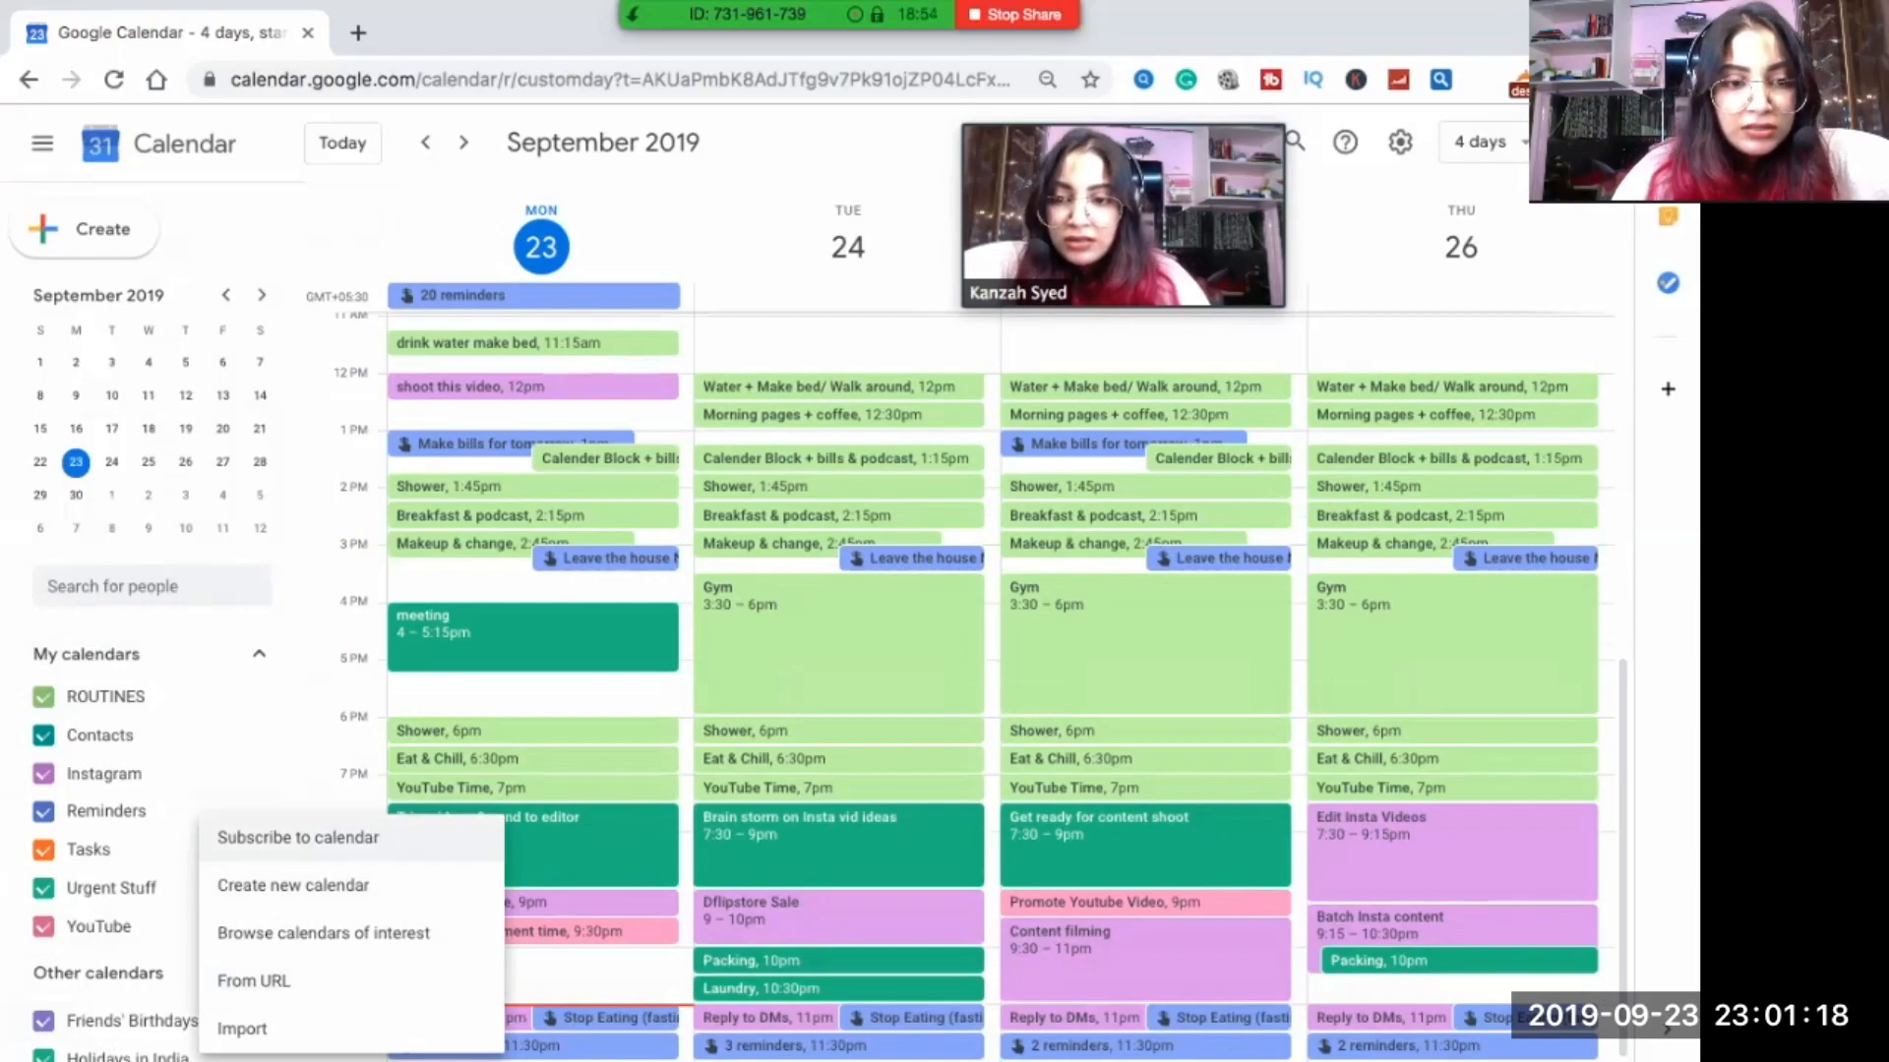
click(291, 883)
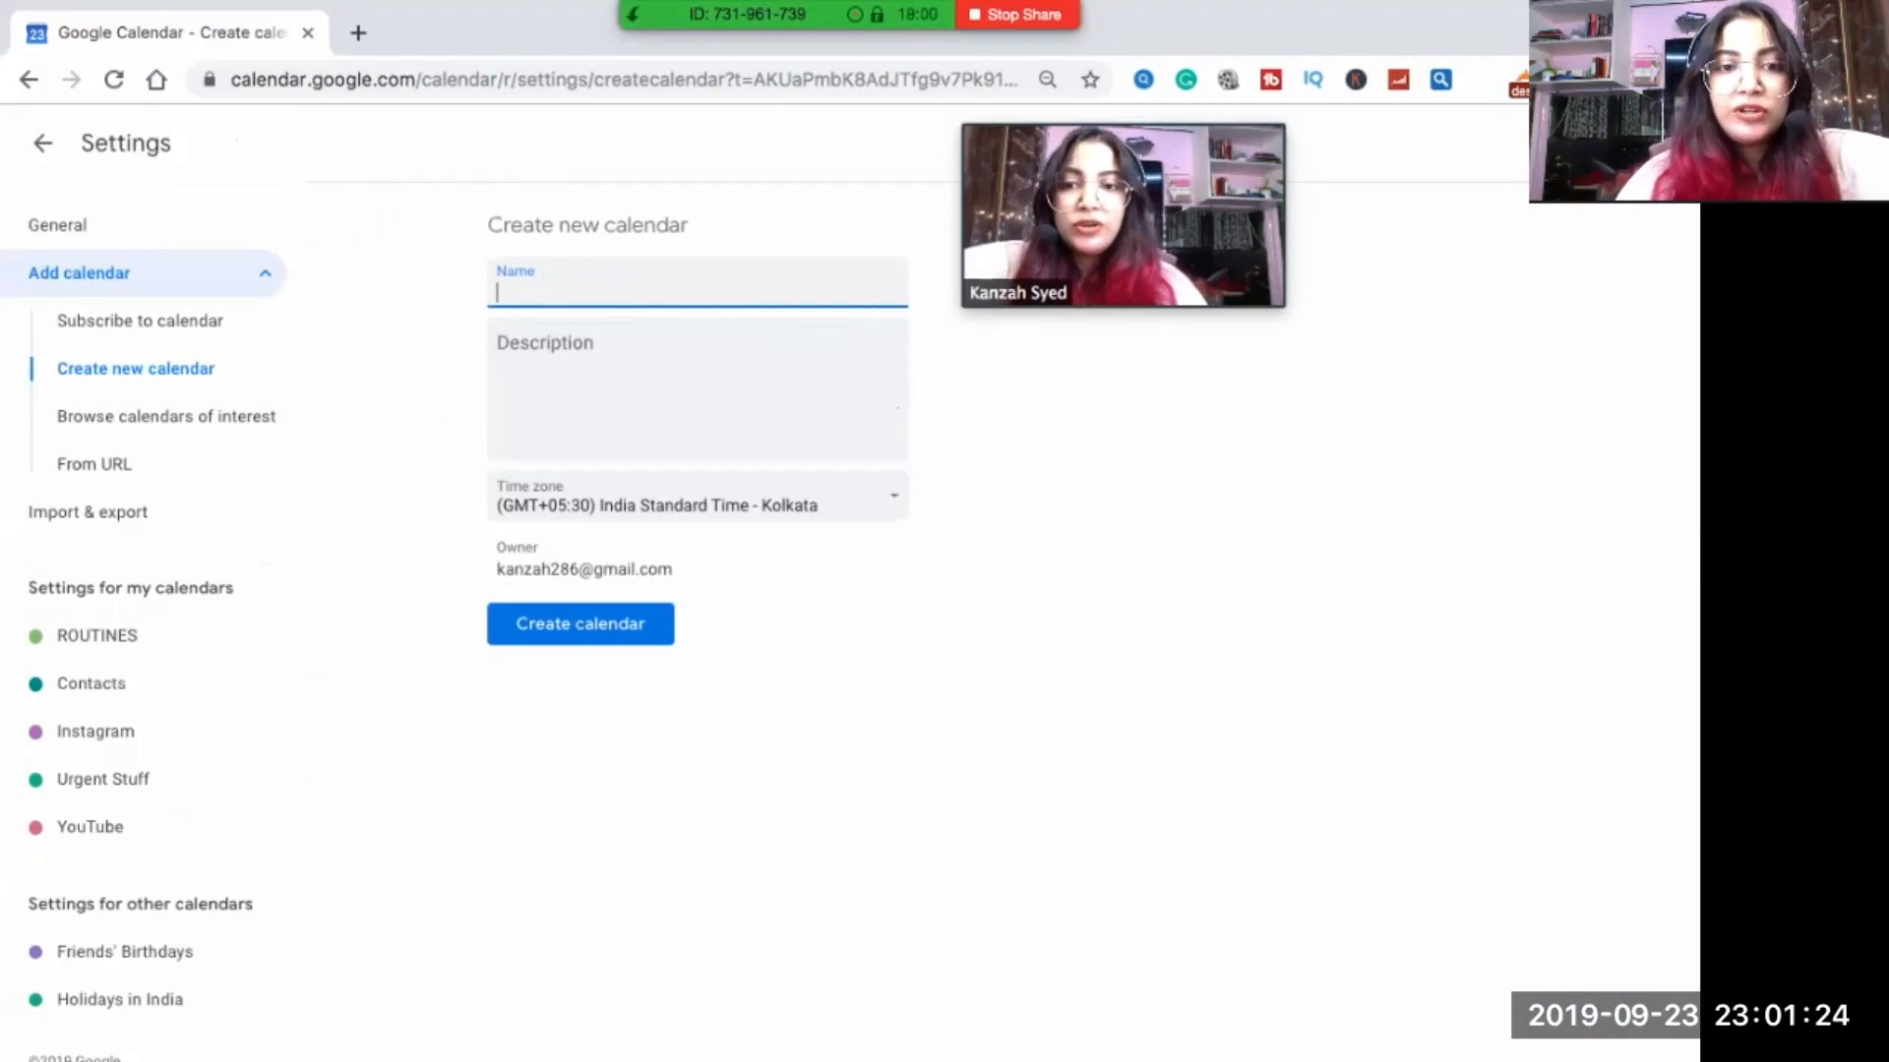
Create a new calendar named 'hjjj' under the account.
click(578, 624)
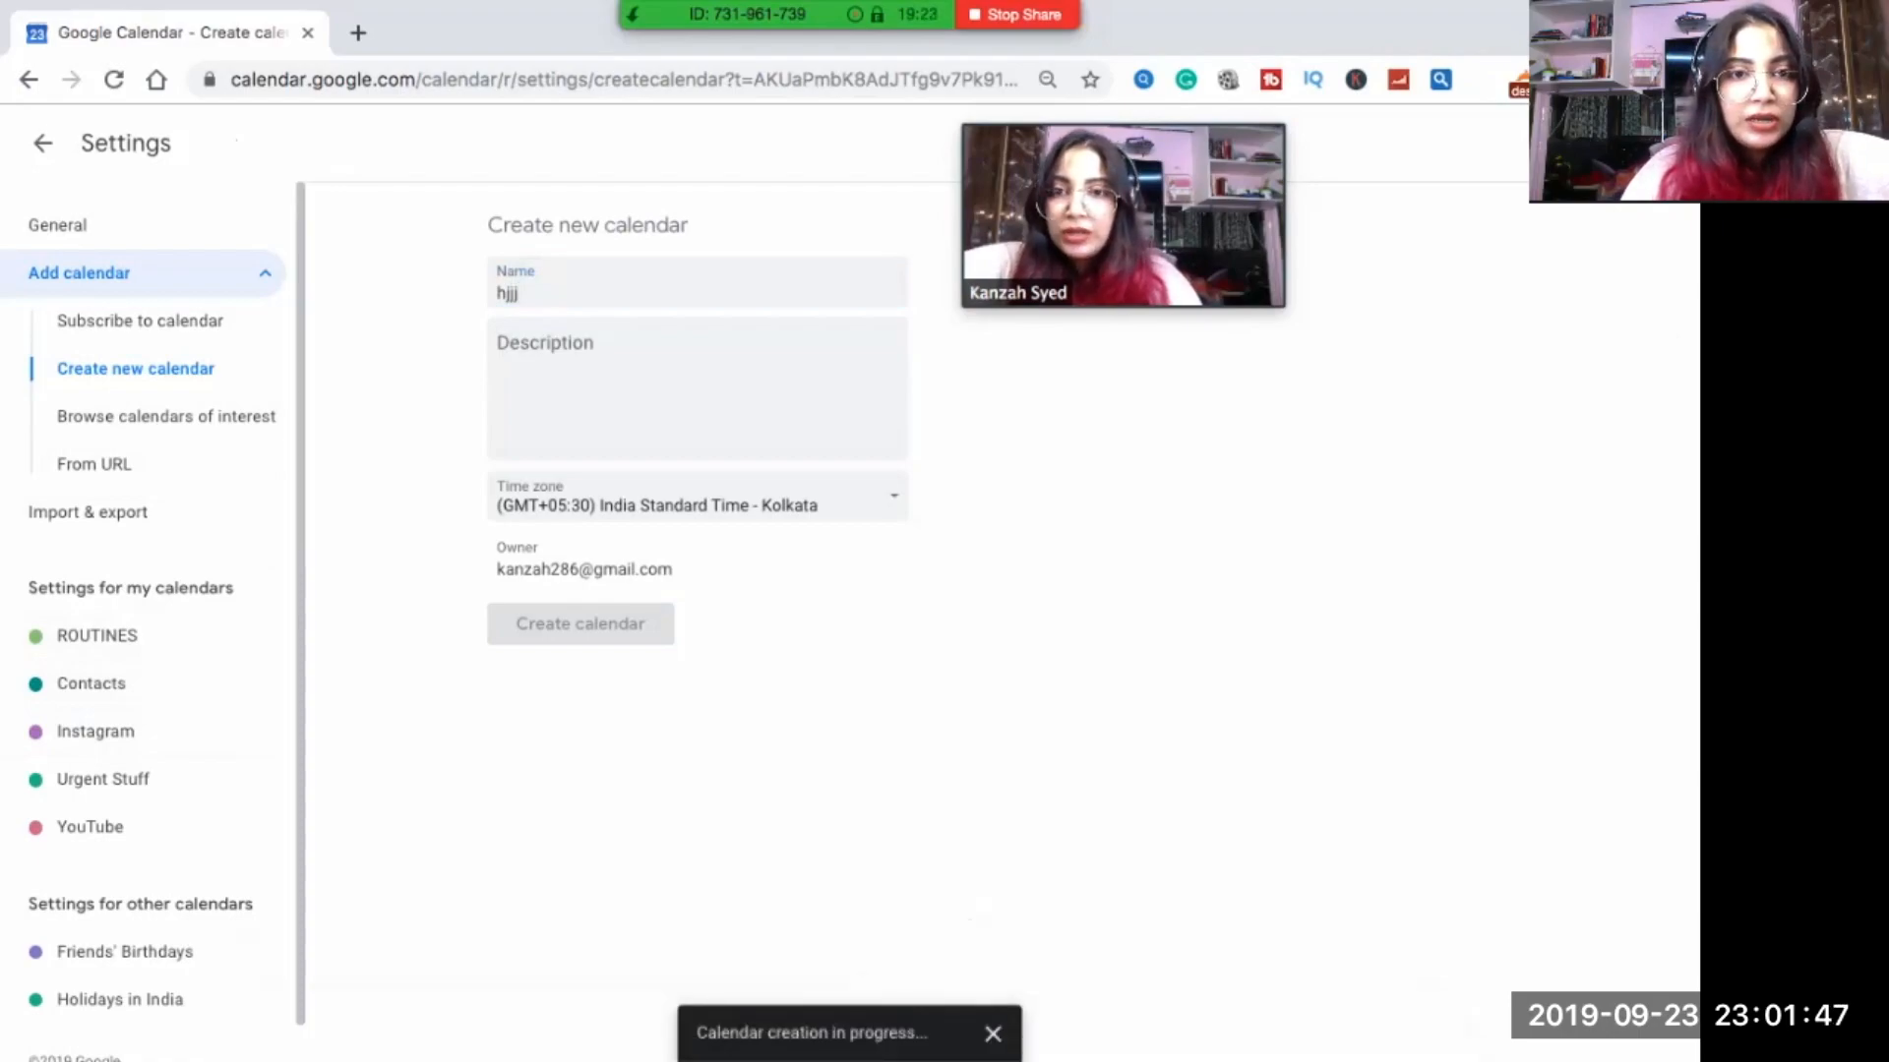
click(578, 623)
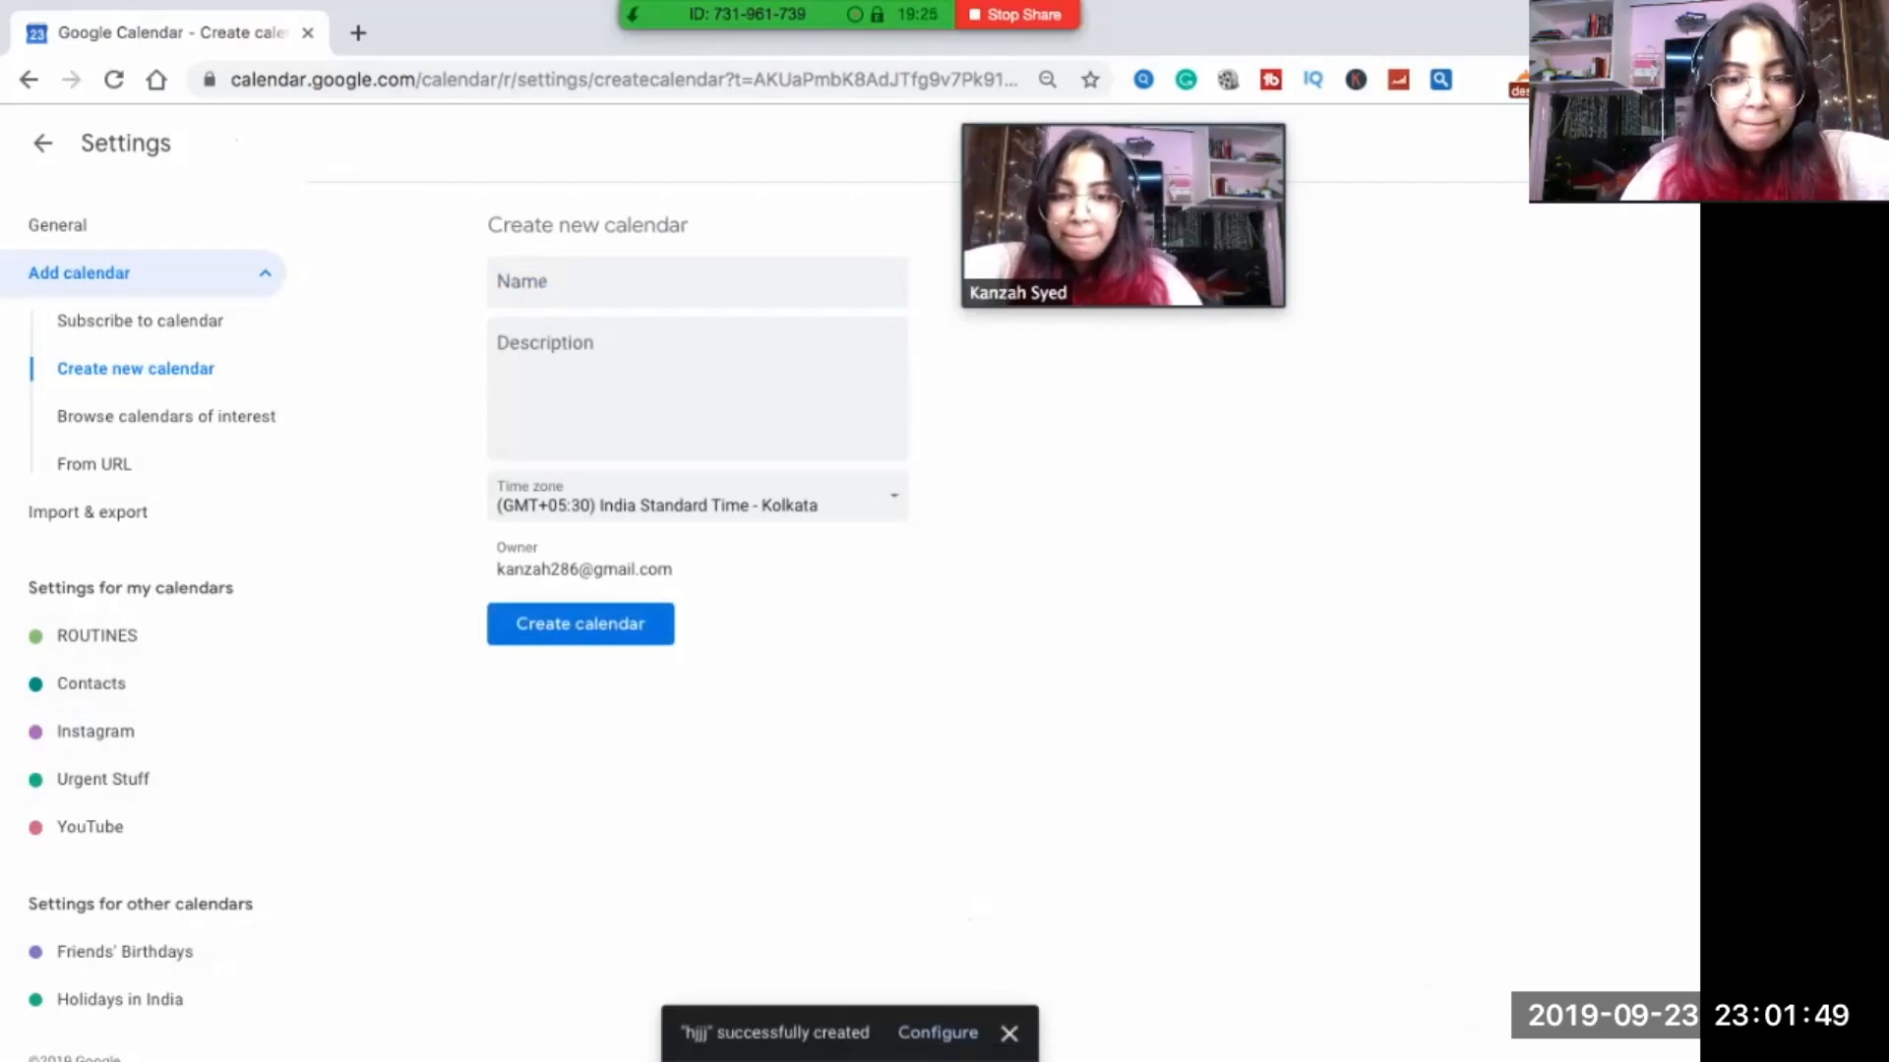